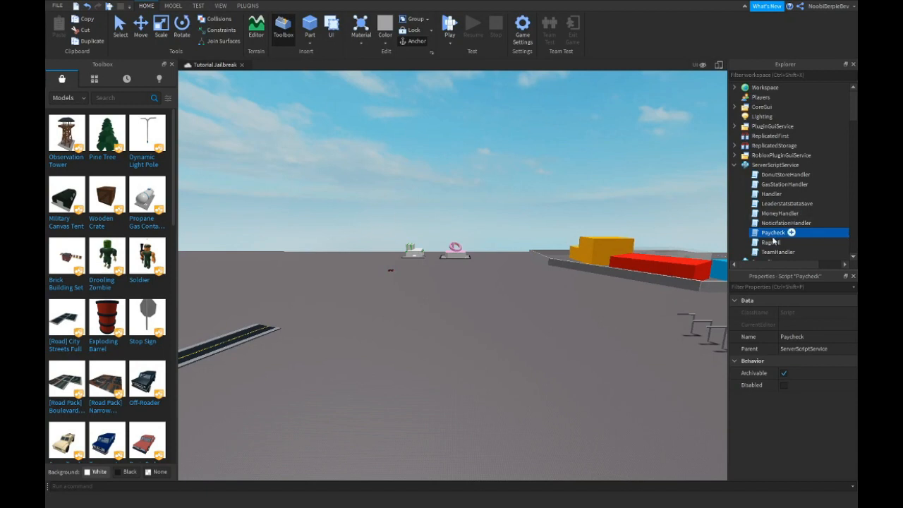
mouse_move(773, 175)
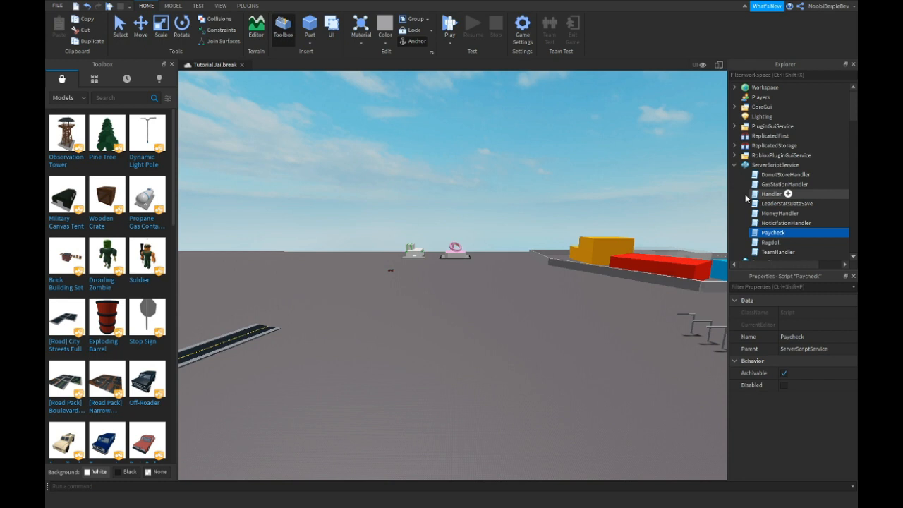
Select and open the Handler server script from ServerScriptService
click(768, 193)
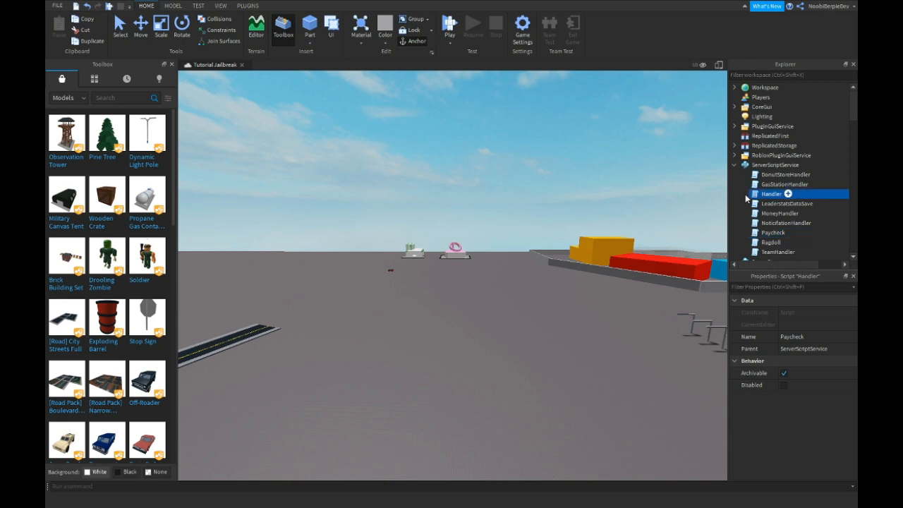
double_click(783, 184)
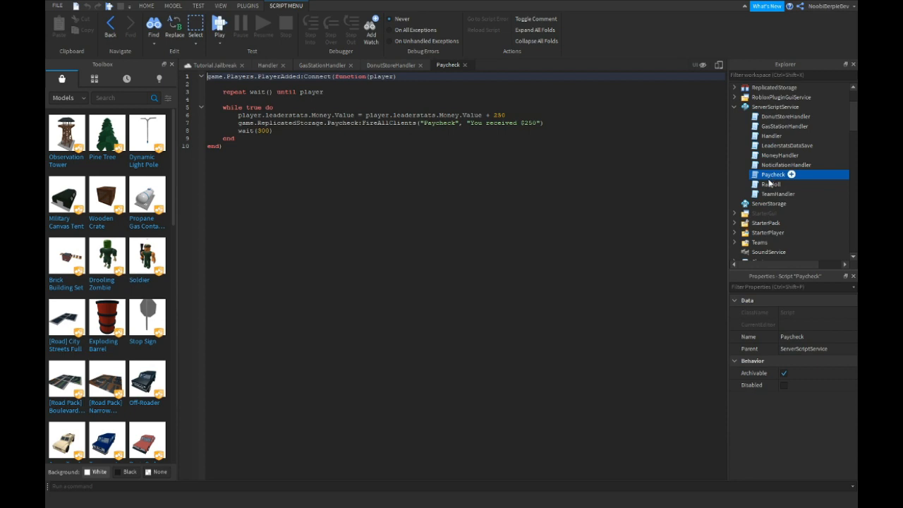
Review the Ragdoll, TeamHandler and NotificationHandler scripts, then return to the 3D scene
double_click(773, 175)
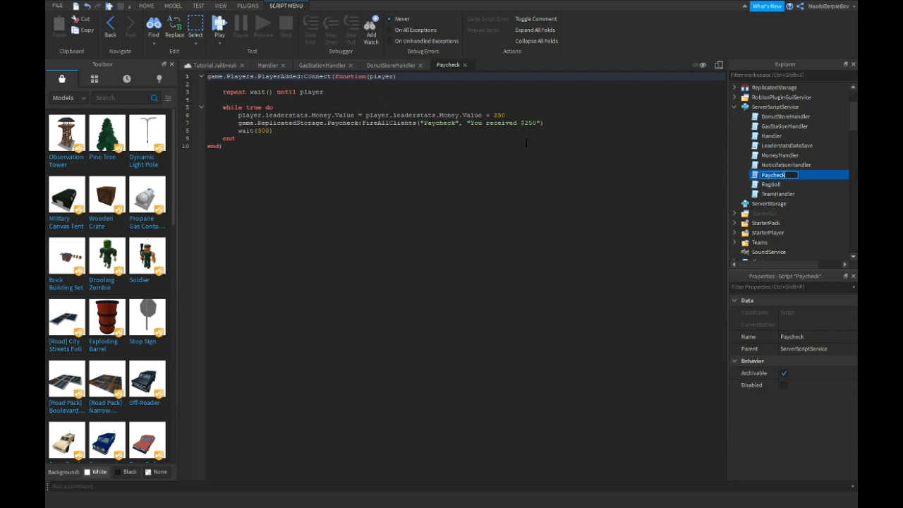
click(770, 183)
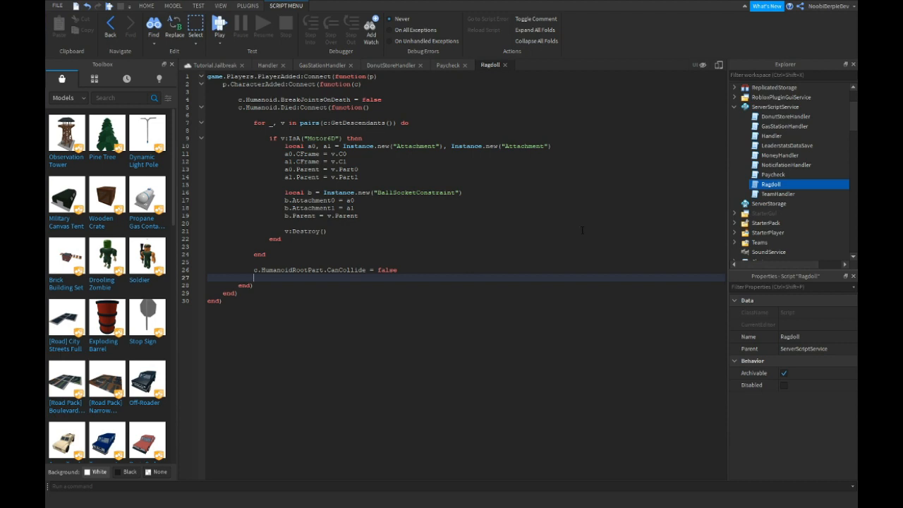
click(779, 193)
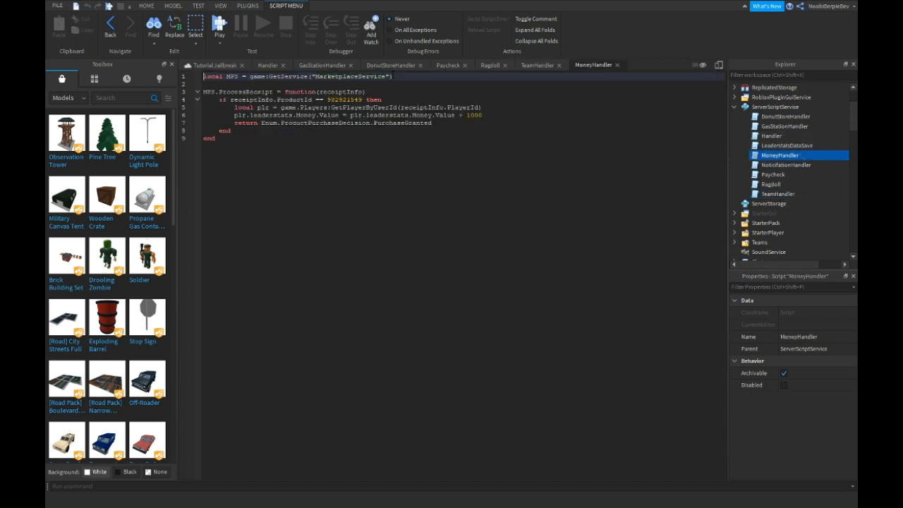
click(784, 163)
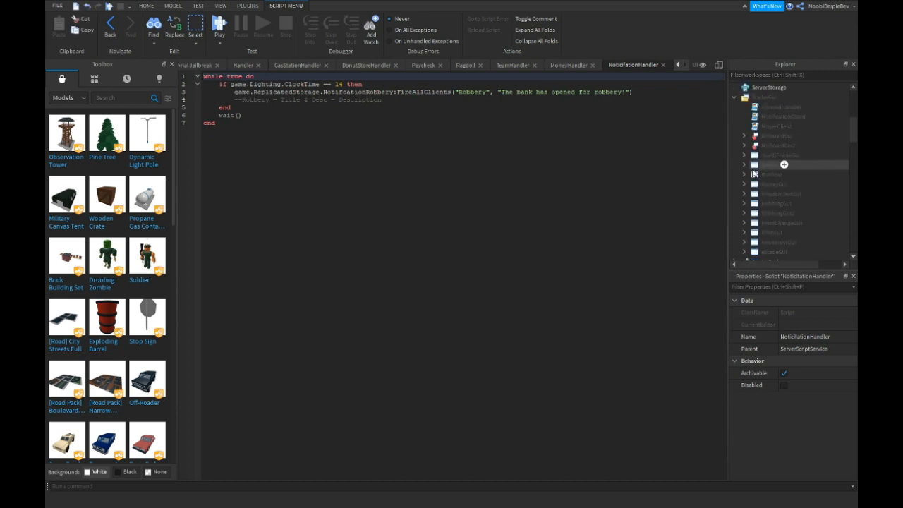
click(776, 126)
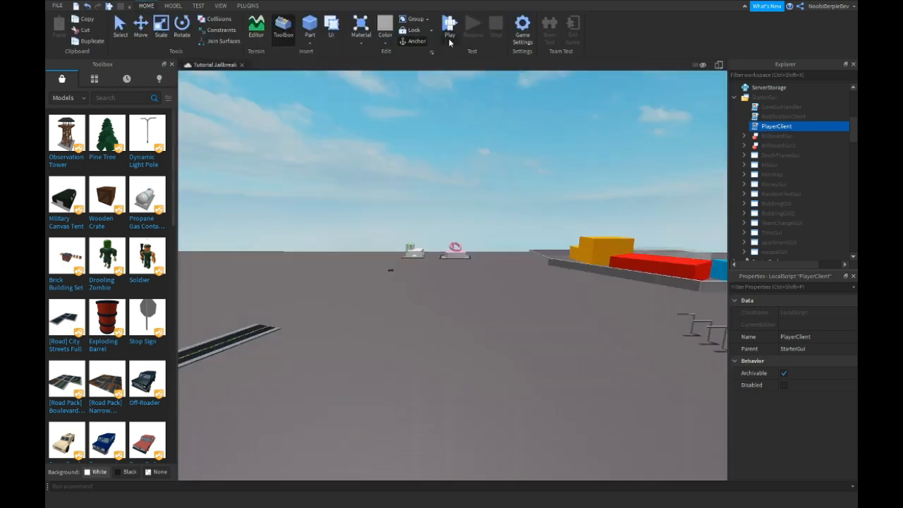
Playtest the game, choose a team, check the Developer Console and stop back to editing
click(449, 26)
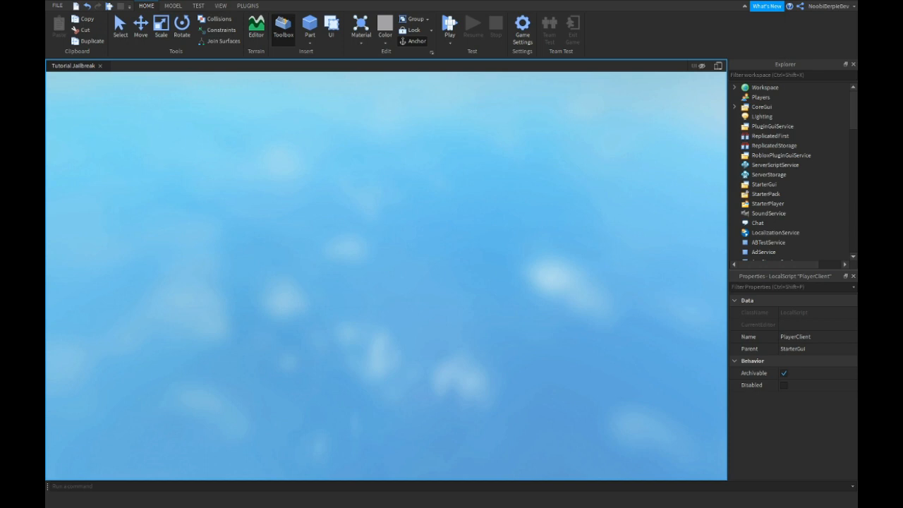
click(449, 26)
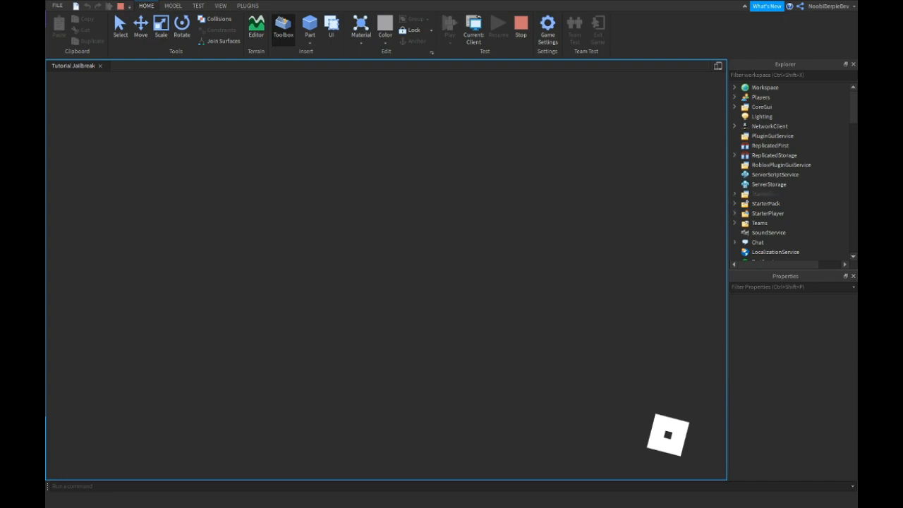
click(282, 29)
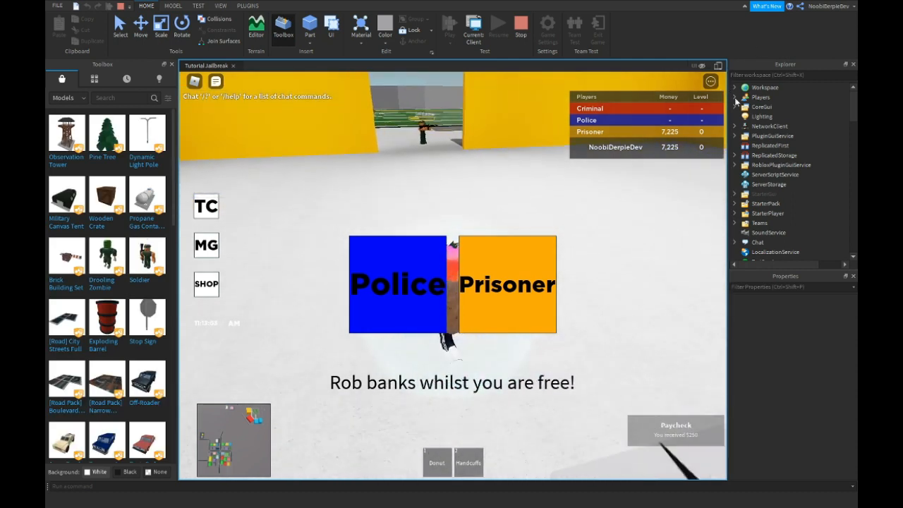
click(782, 107)
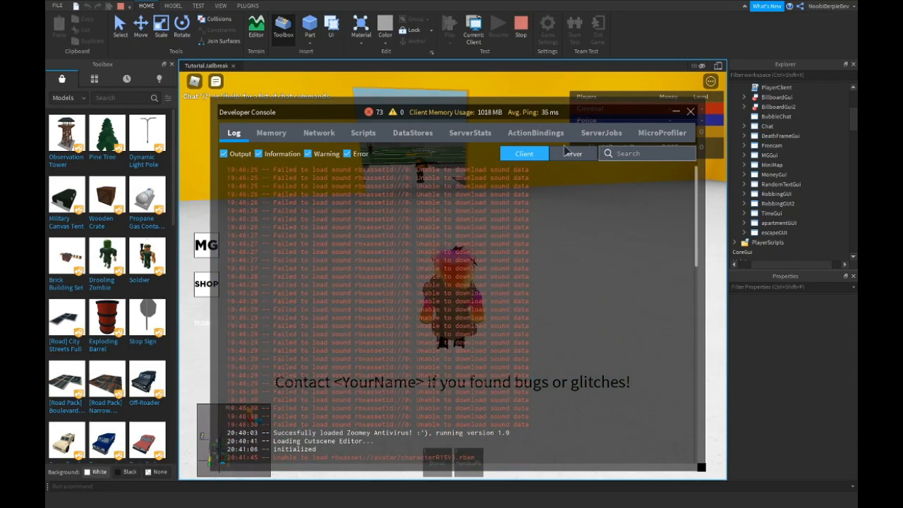
click(573, 152)
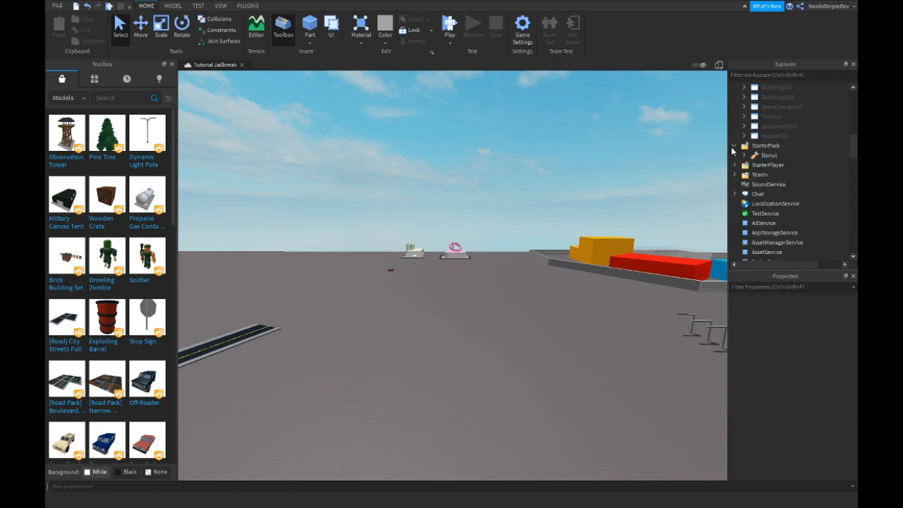
Add a local debounce = false flag to Donut's LocalScript, set true, wait, reset false
double_click(779, 164)
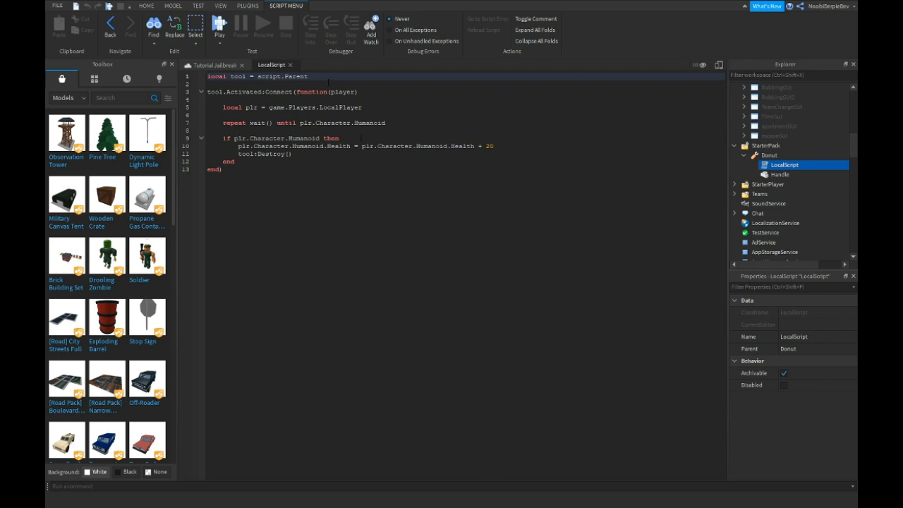
text(local debounce)
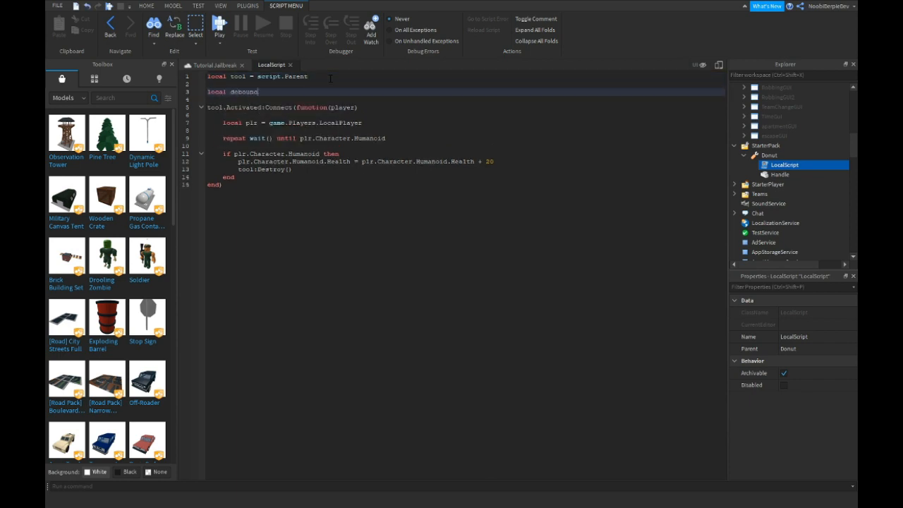
text(= false)
text(debounce =)
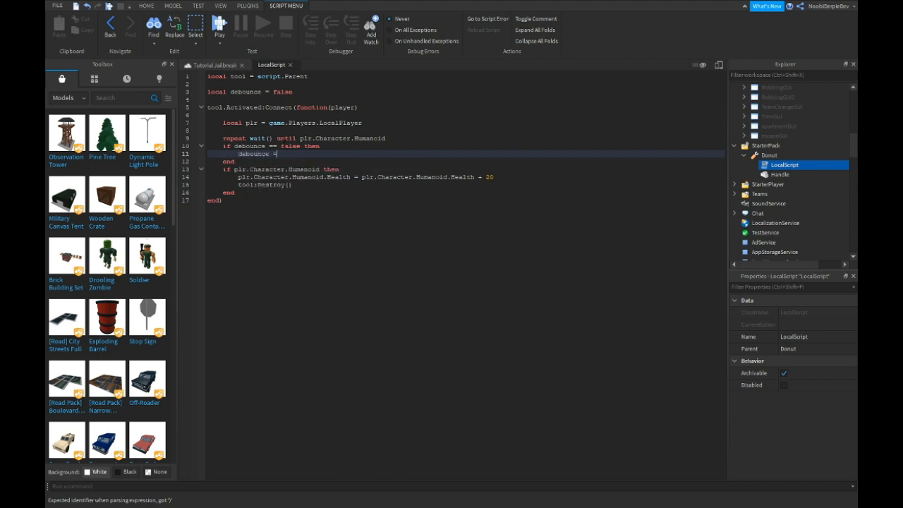
text(true)
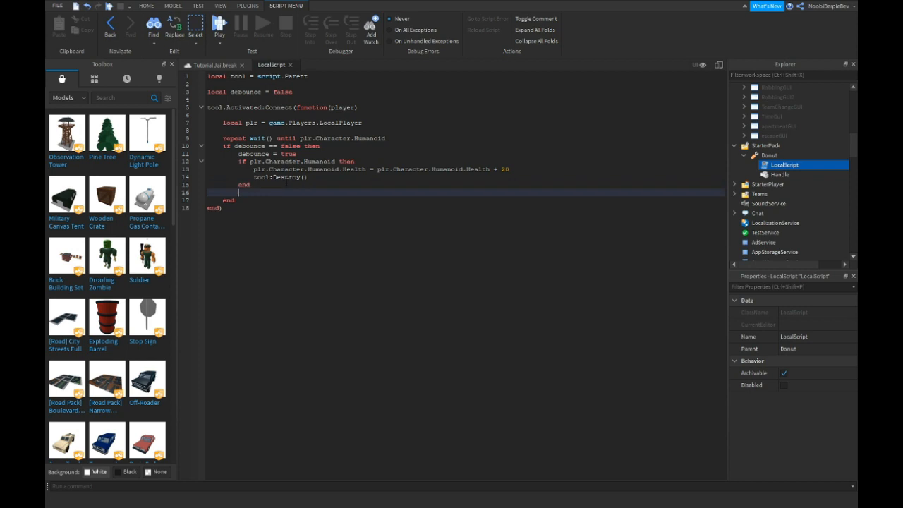
text(debounce = false)
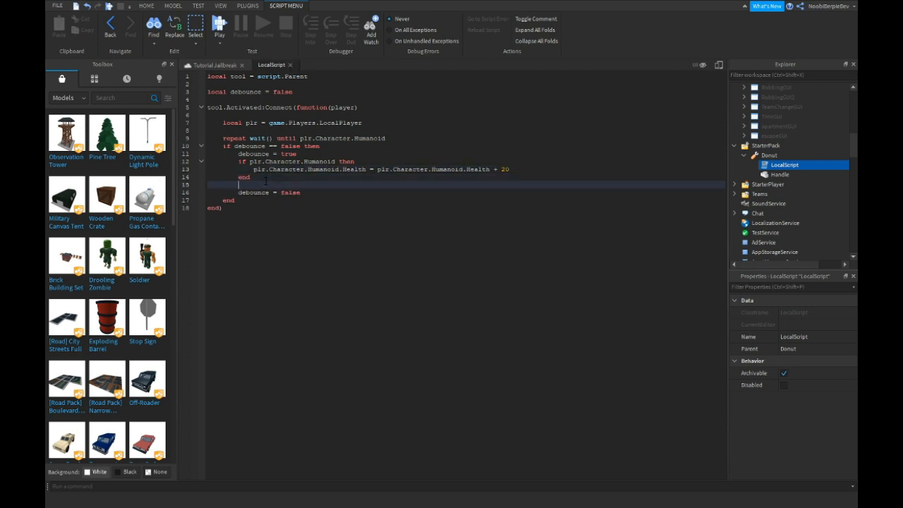
text(wait(0.5)
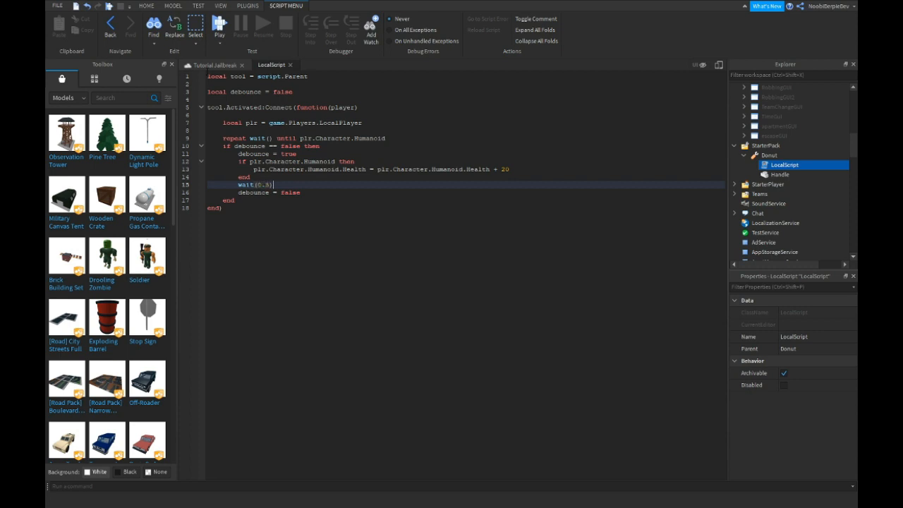
click(448, 26)
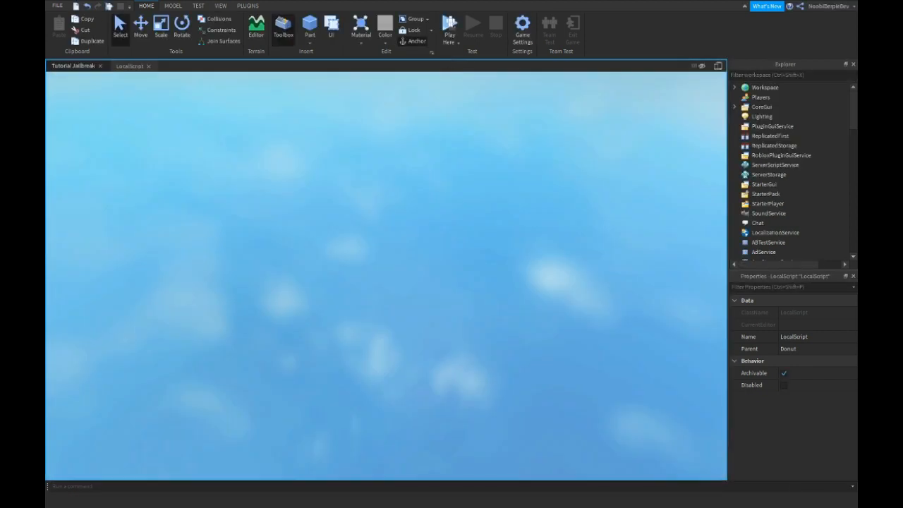
Playtest holding the Donut, inspect the character's Health script, then stop the test
click(449, 28)
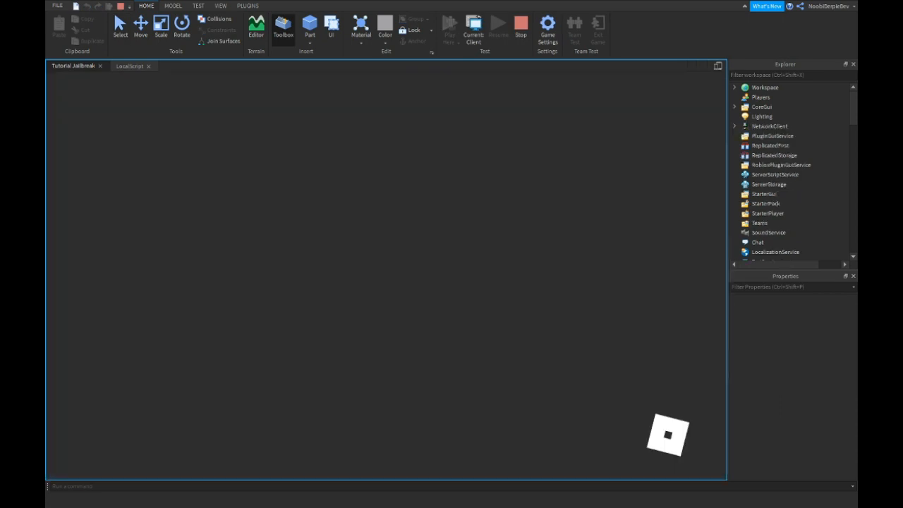
click(548, 31)
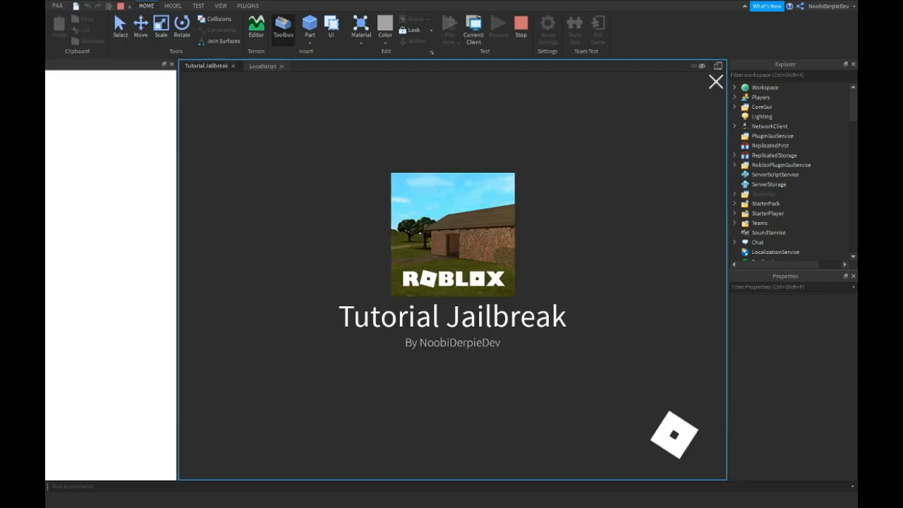
click(448, 25)
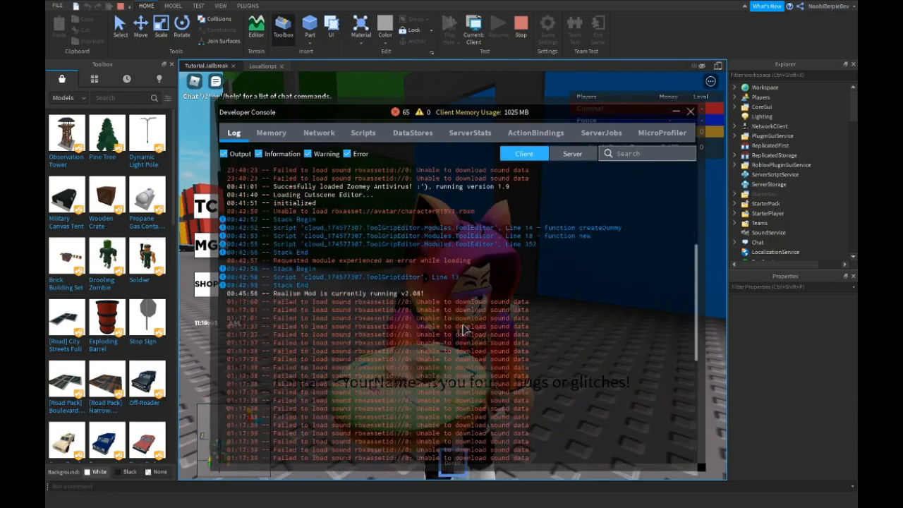
click(689, 112)
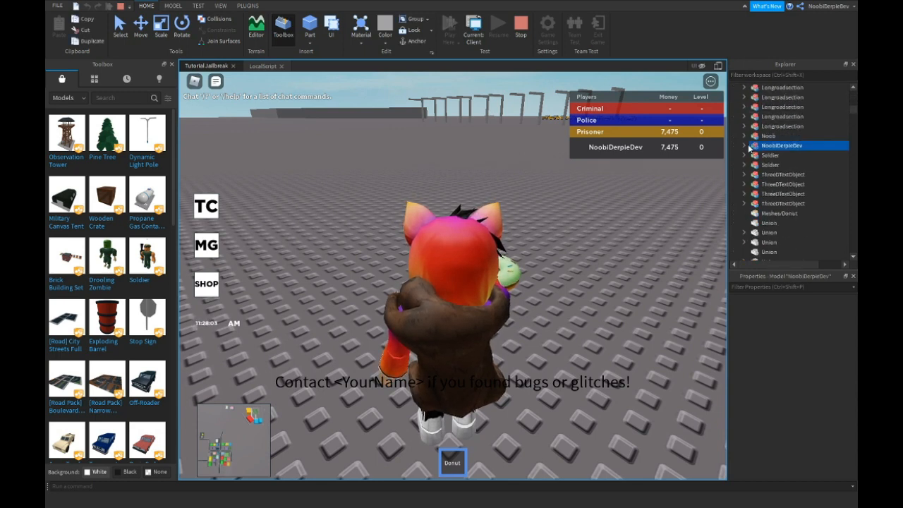
click(744, 145)
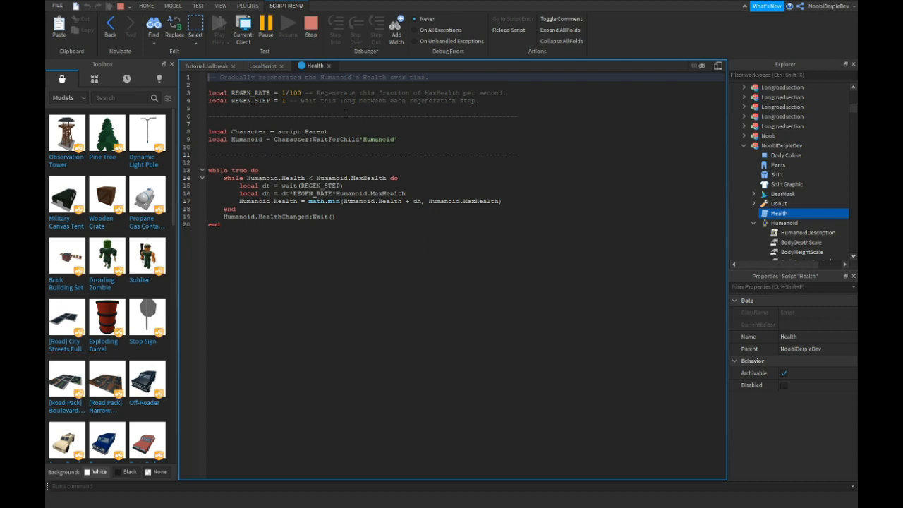
mouse_move(318, 60)
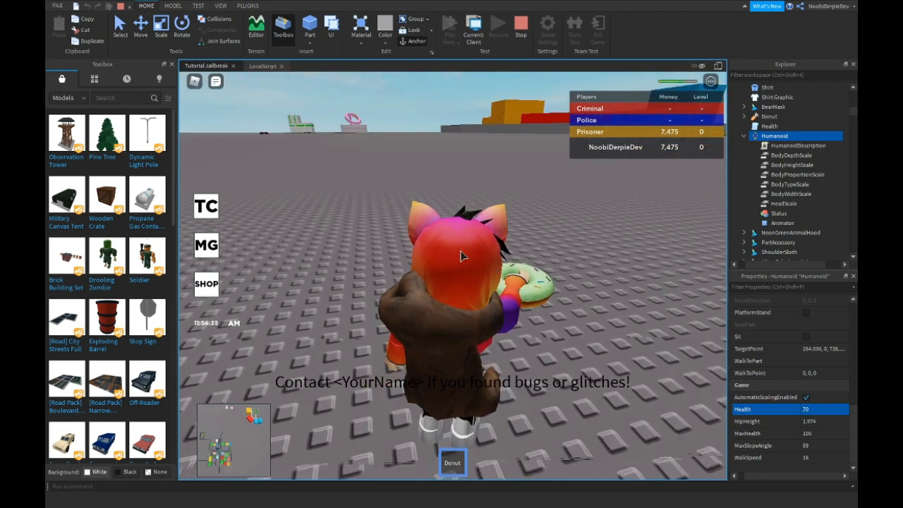
click(521, 27)
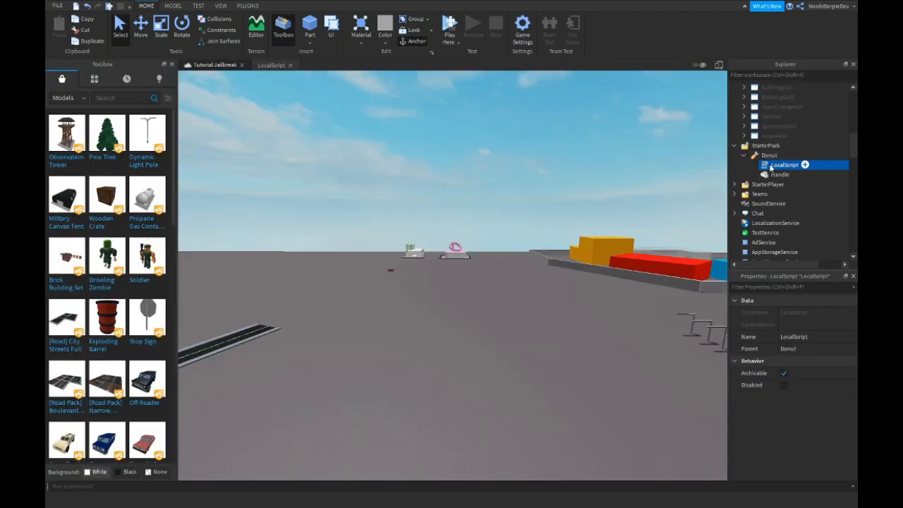
Change the wait value in Donut's LocalScript to 30
double_click(784, 164)
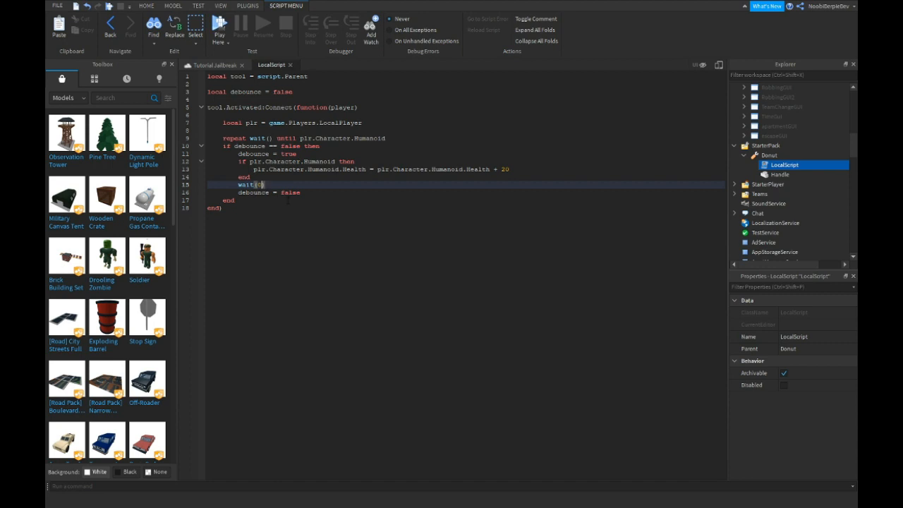
text(30)
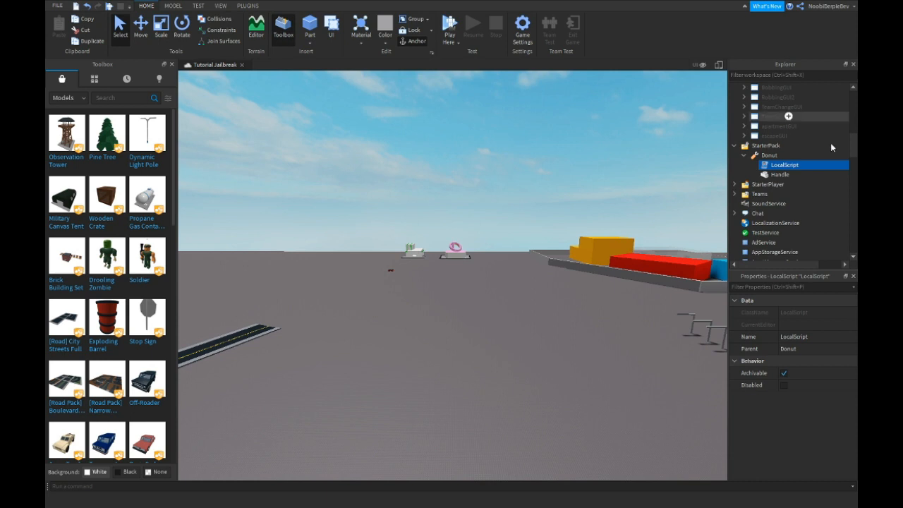
Locate TimeGui's LocalScript under StarterGui and inspect Lighting's TimeOfDay property
click(735, 164)
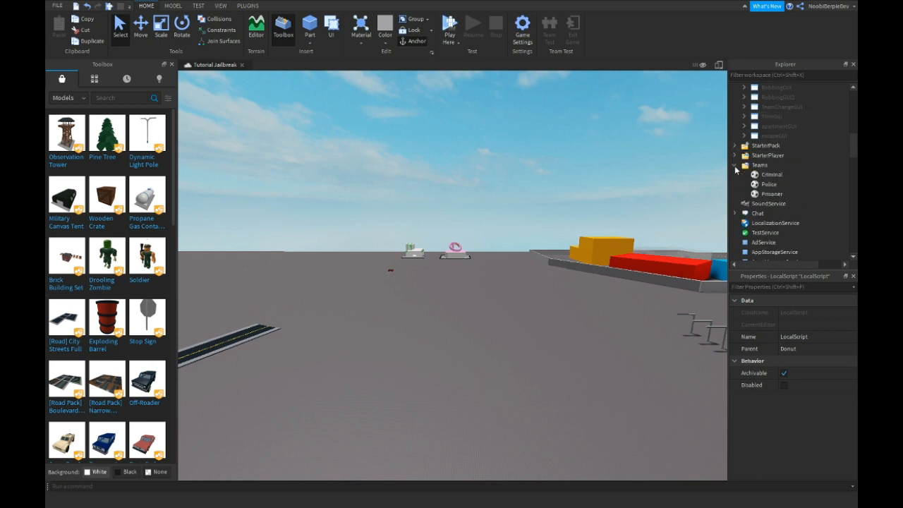
click(768, 183)
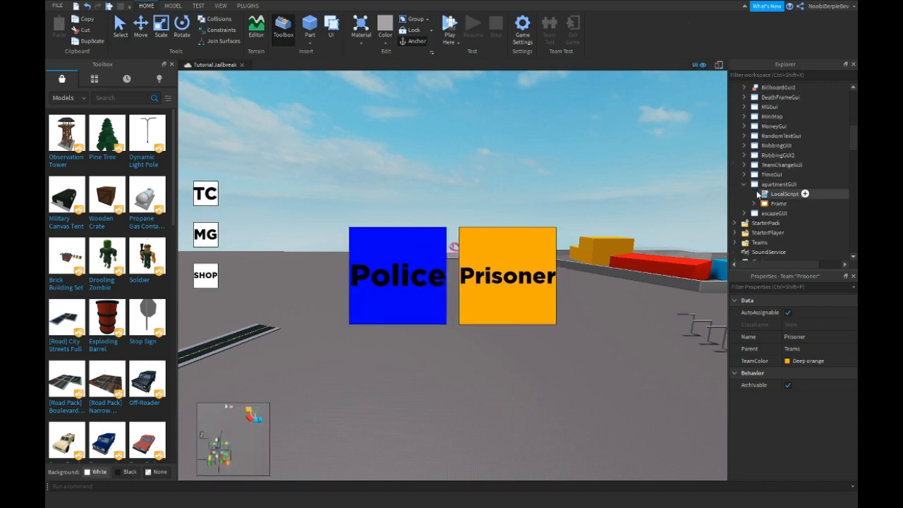
double_click(784, 193)
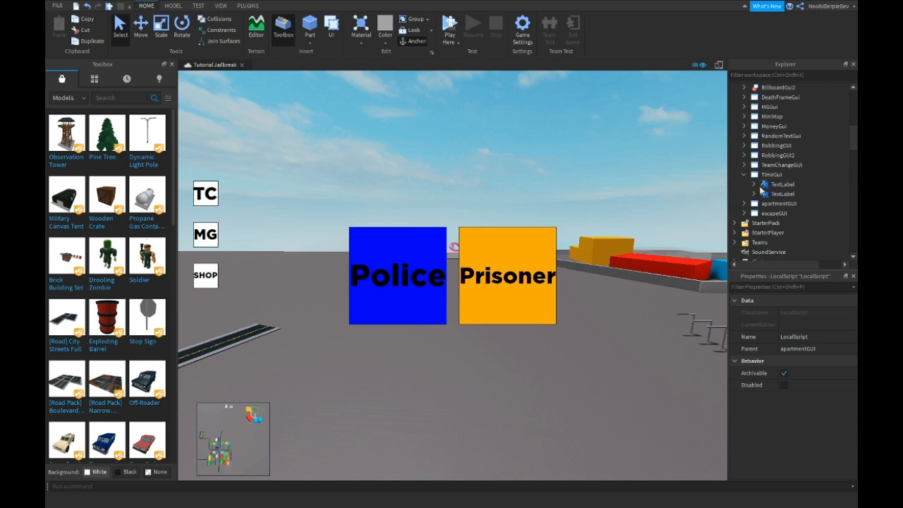
double_click(794, 193)
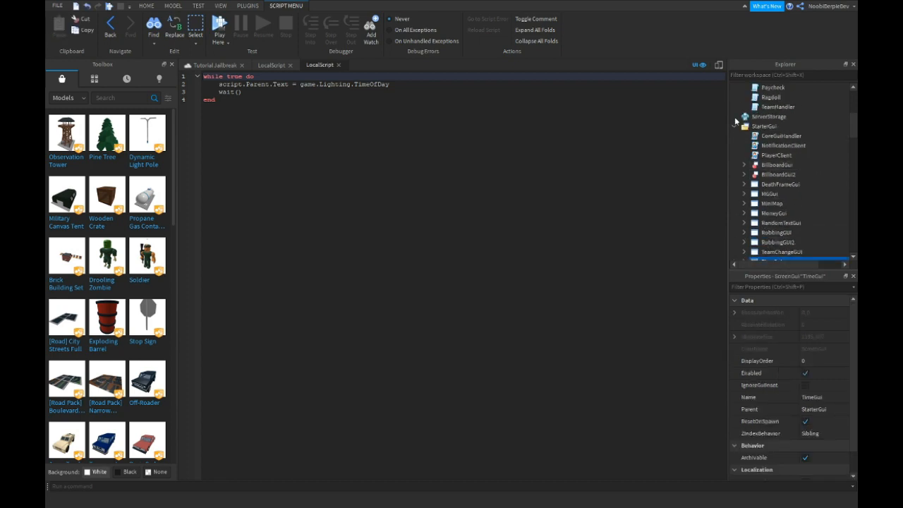
click(734, 116)
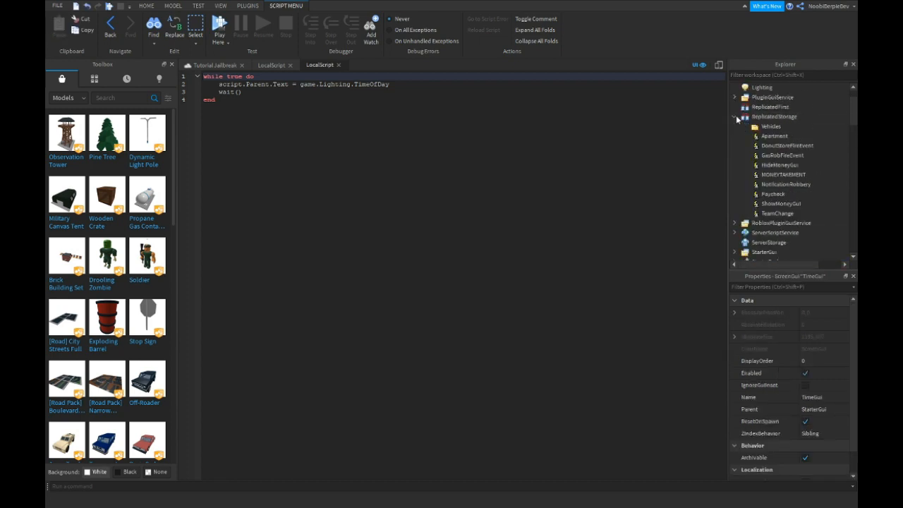
click(733, 115)
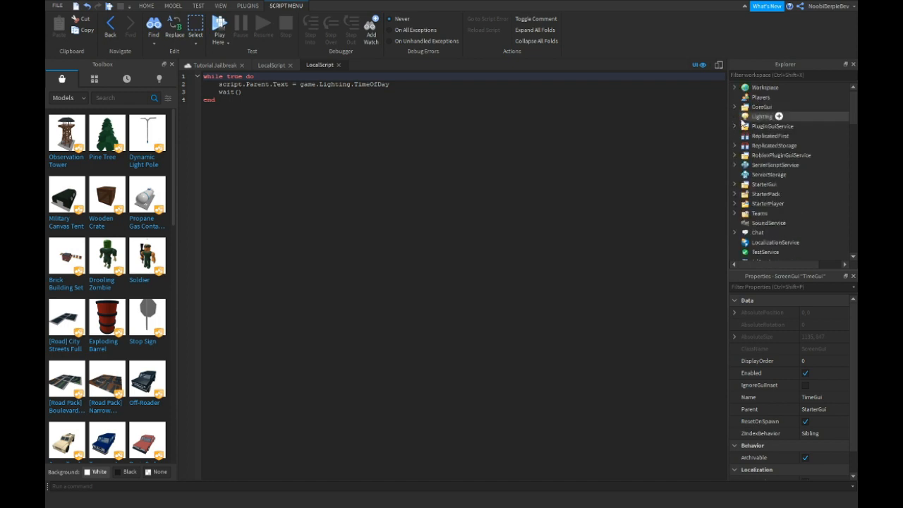
click(761, 115)
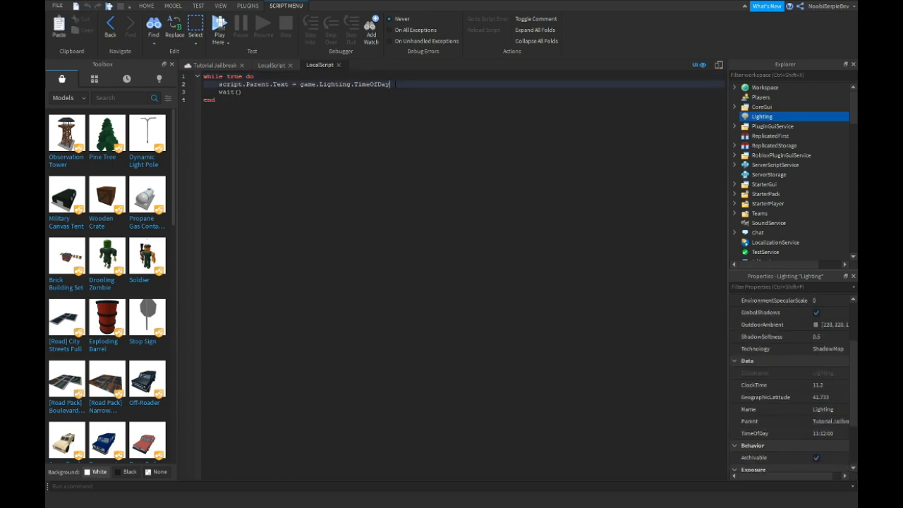
Set the label text to TimeOfDay and add a while loop printing it with wait(60)
drag(299, 85, 389, 85)
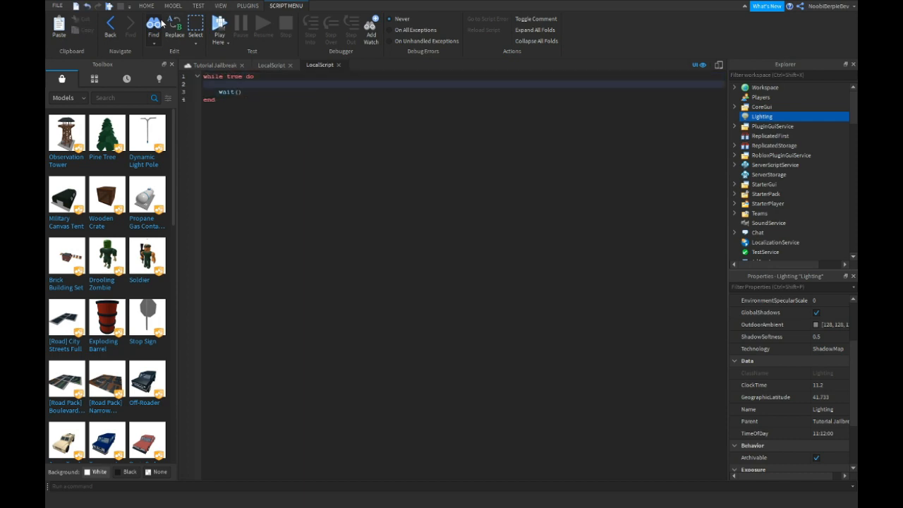
text(script.Parent.Text = game.Lighting.TimeOfDay)
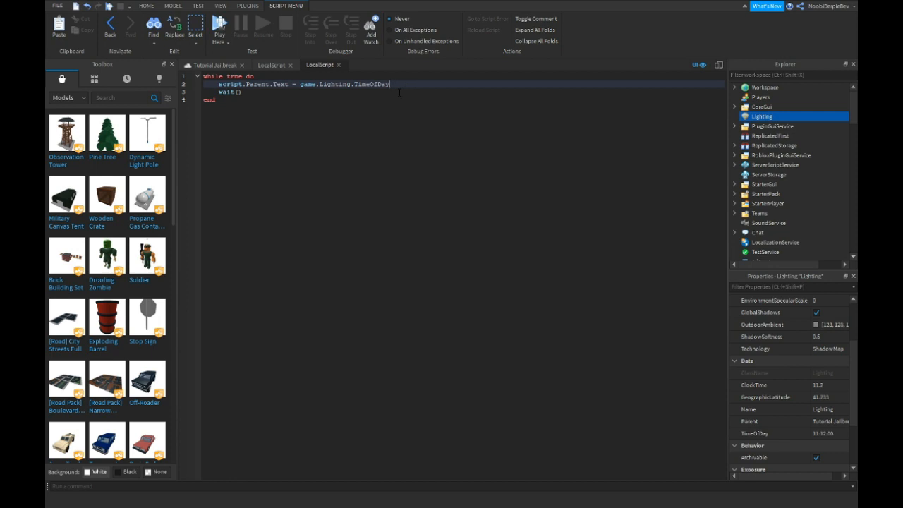
text(wo)
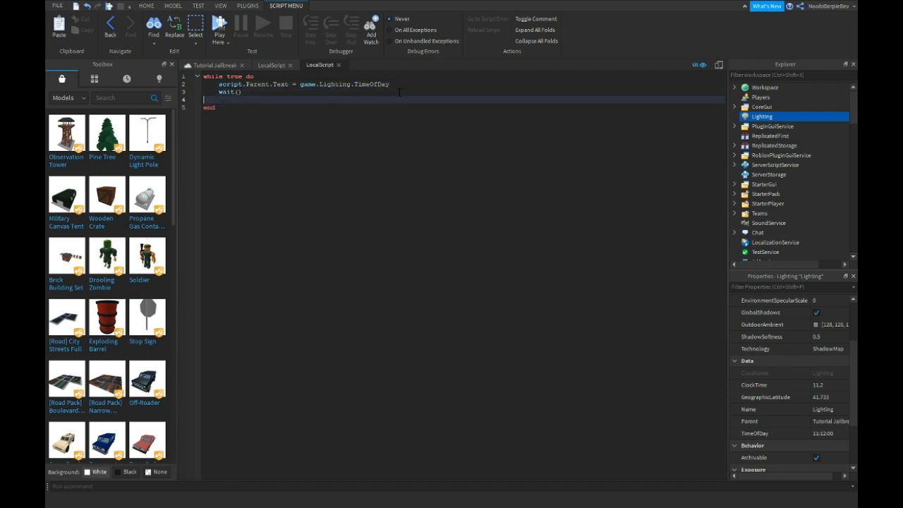
text(wait)
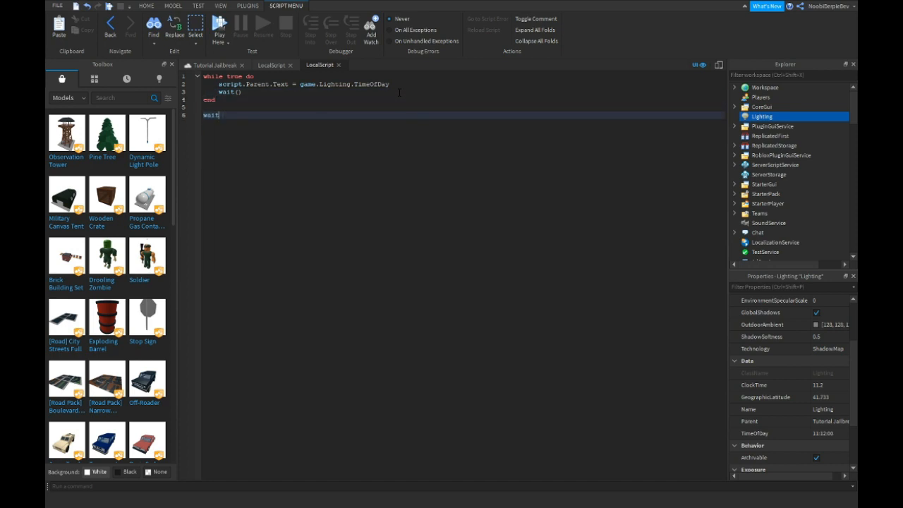
text(while true do)
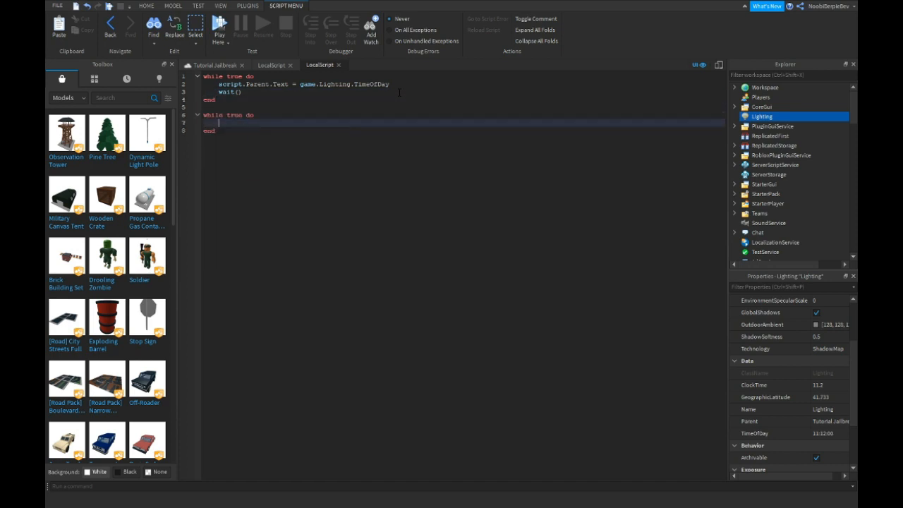
text(print(''))
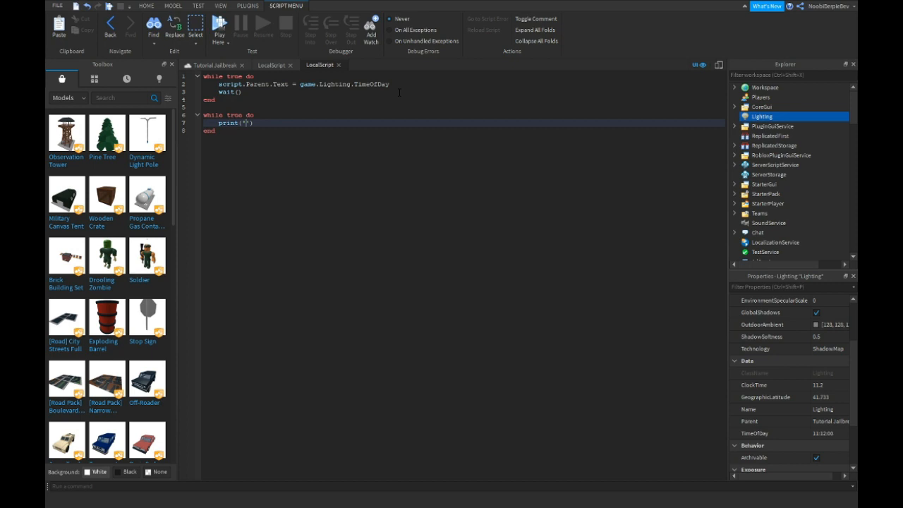
text(game.l)
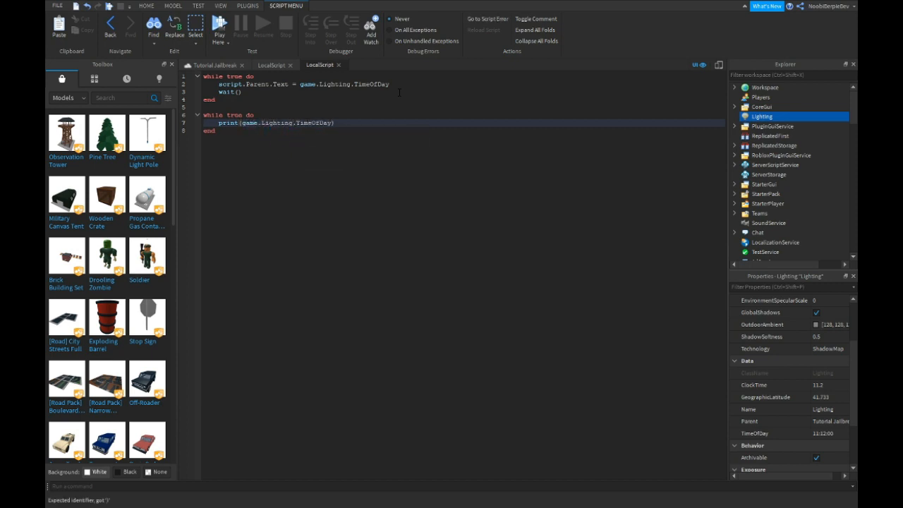
text(wait())
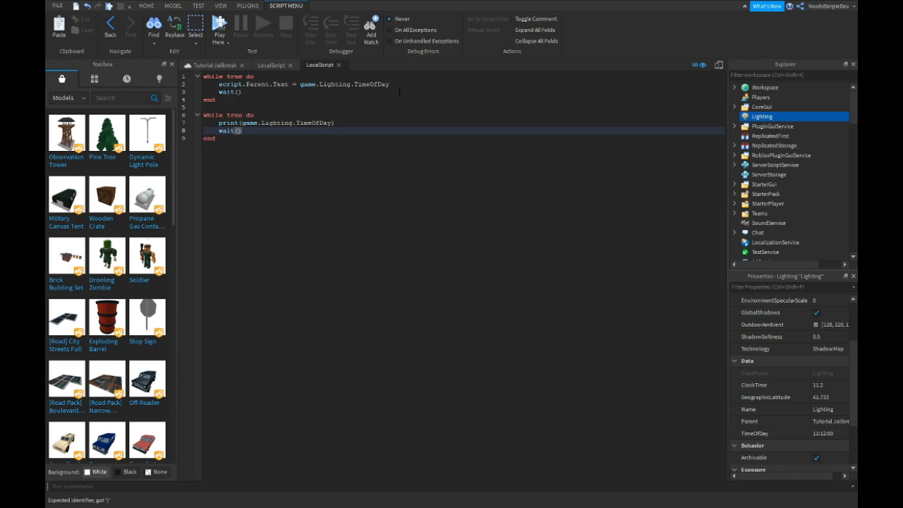
text(60)
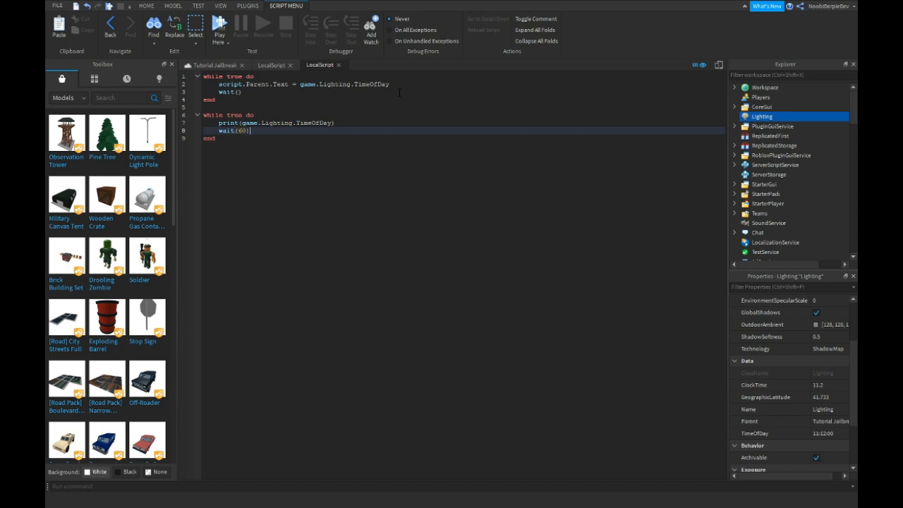
drag(203, 116, 251, 130)
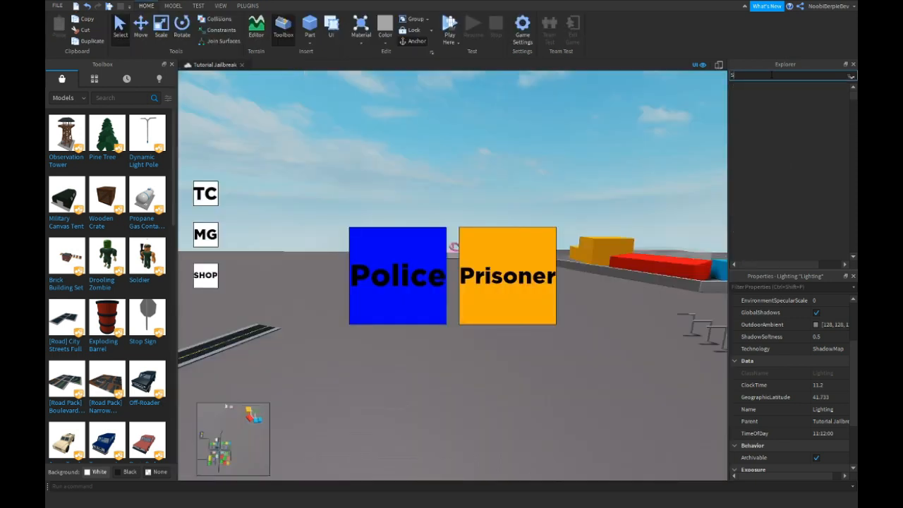
text(Script)
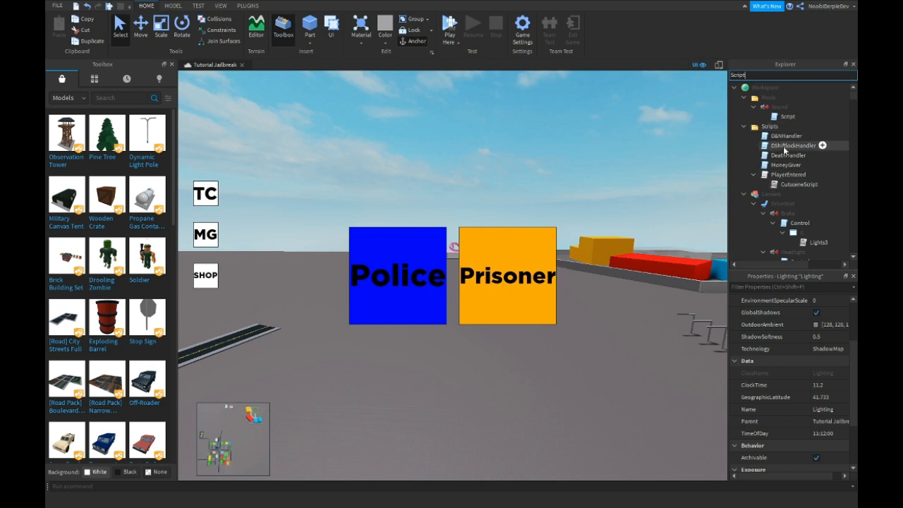
double_click(793, 146)
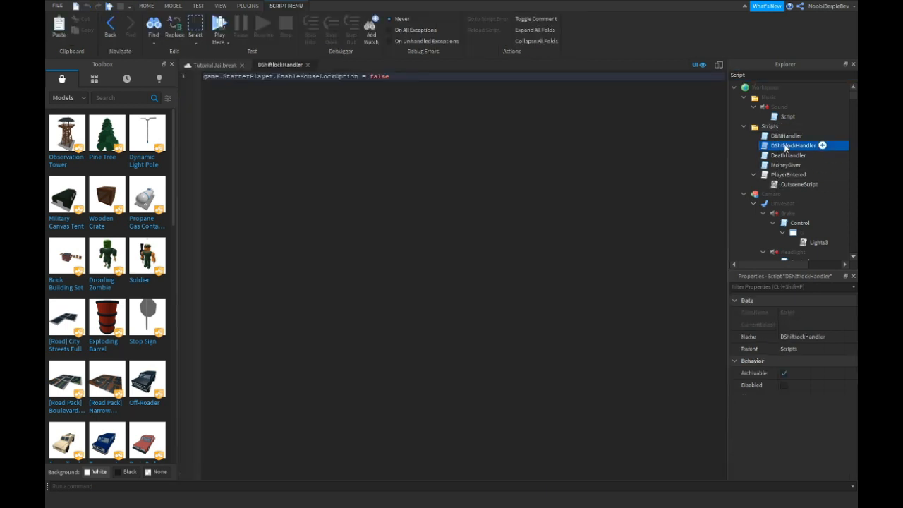
click(787, 154)
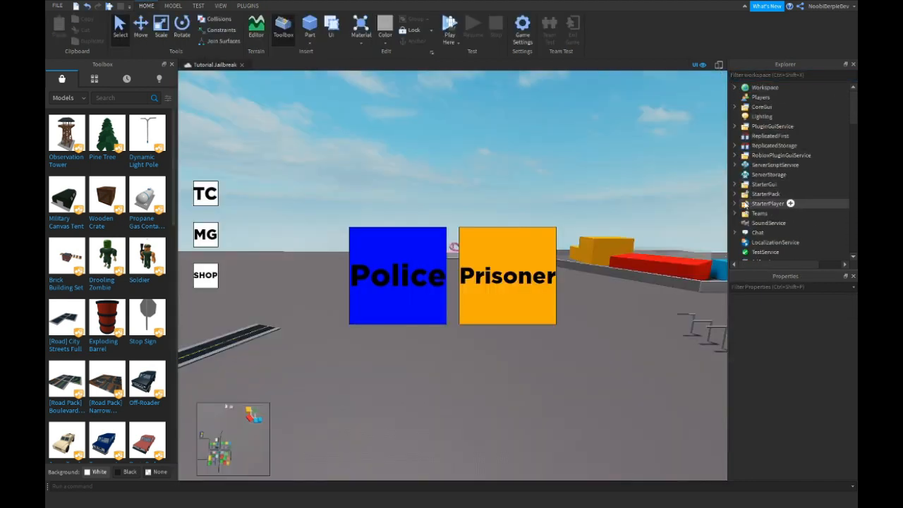
Inspect StarterPlayer's computer movement mode setting and open StarterGui's CoreGuiHandler
click(767, 203)
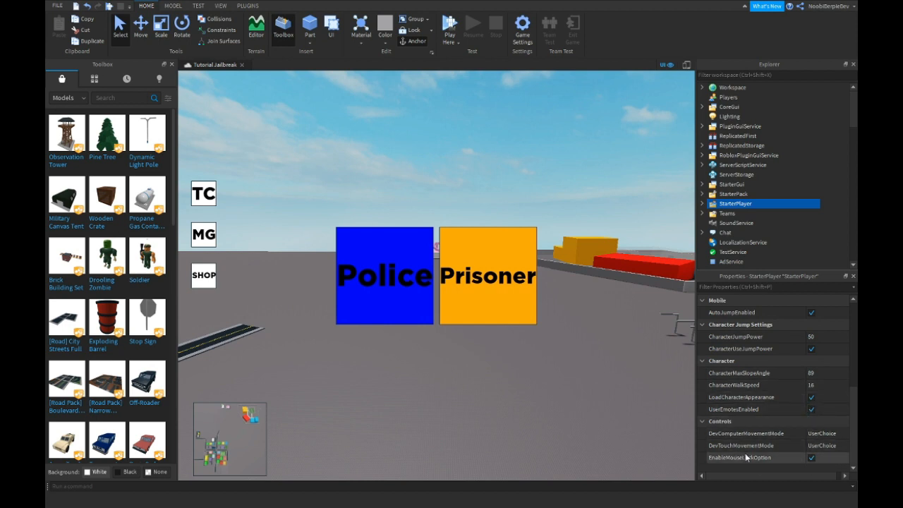
click(843, 446)
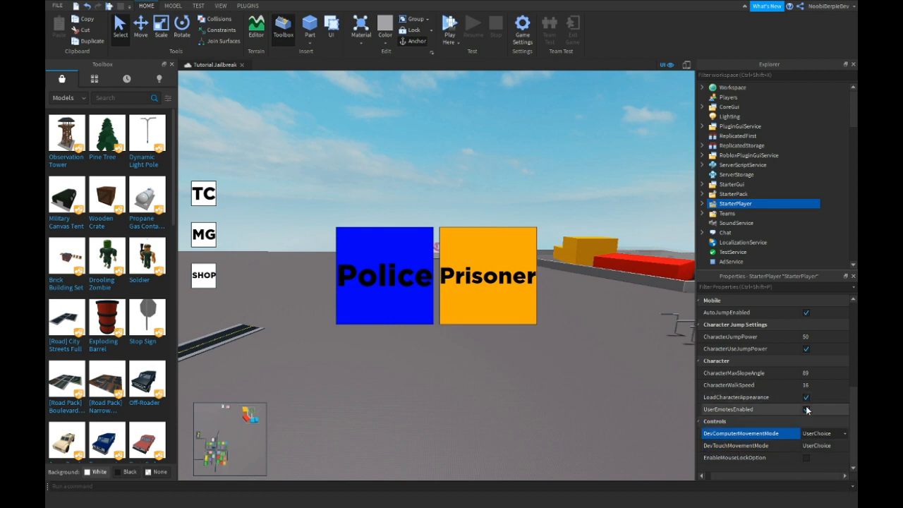
click(805, 408)
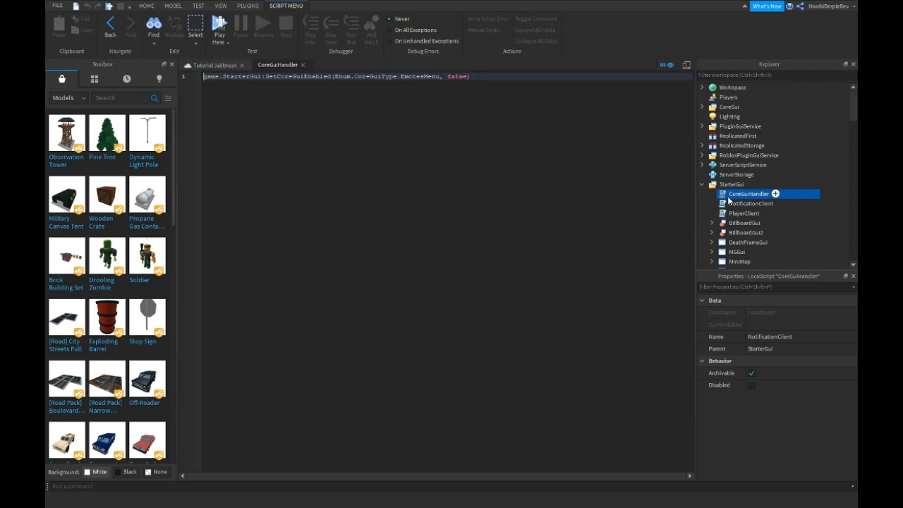
Close CoreGuiHandler, collapse StarterGui and scroll through the services list
click(730, 183)
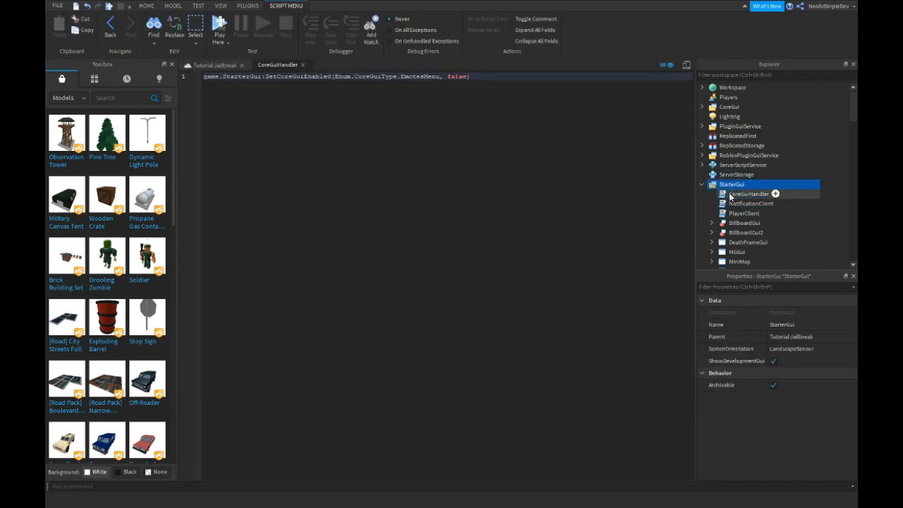
click(743, 203)
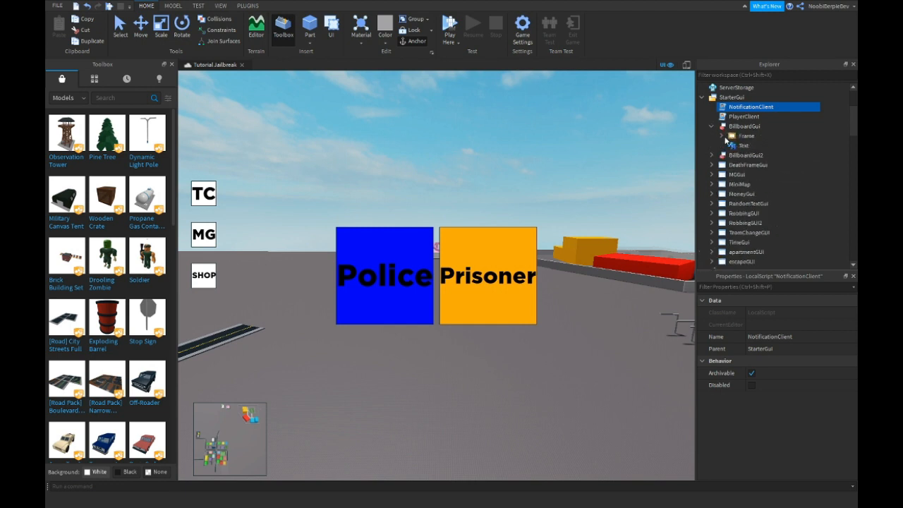
click(712, 126)
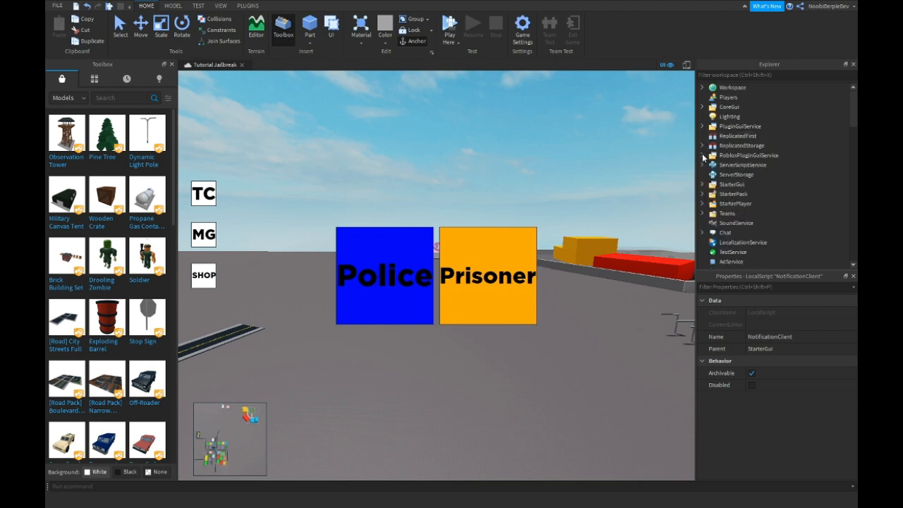
click(702, 164)
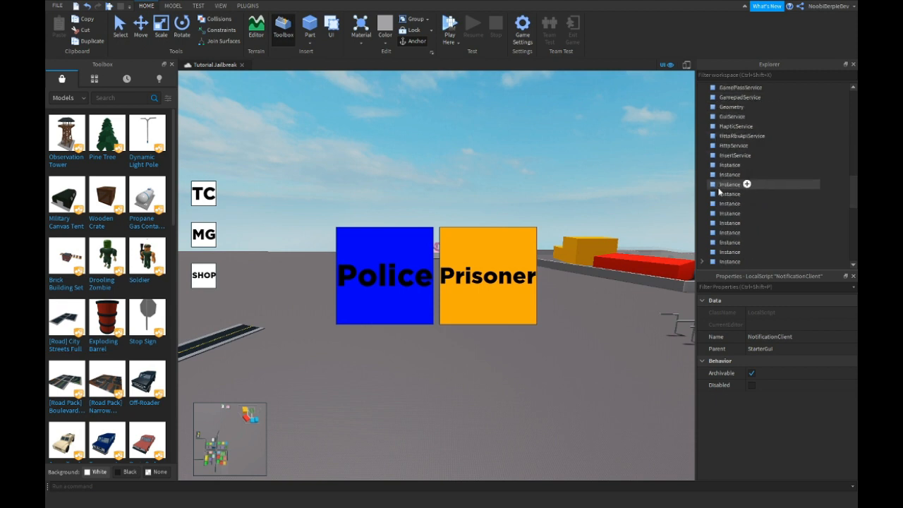
scroll(down, 3)
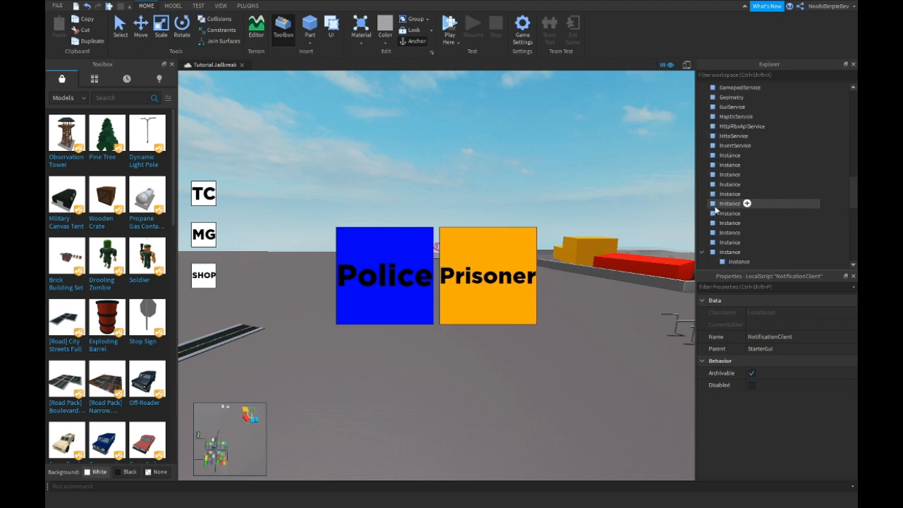
scroll(down, 3)
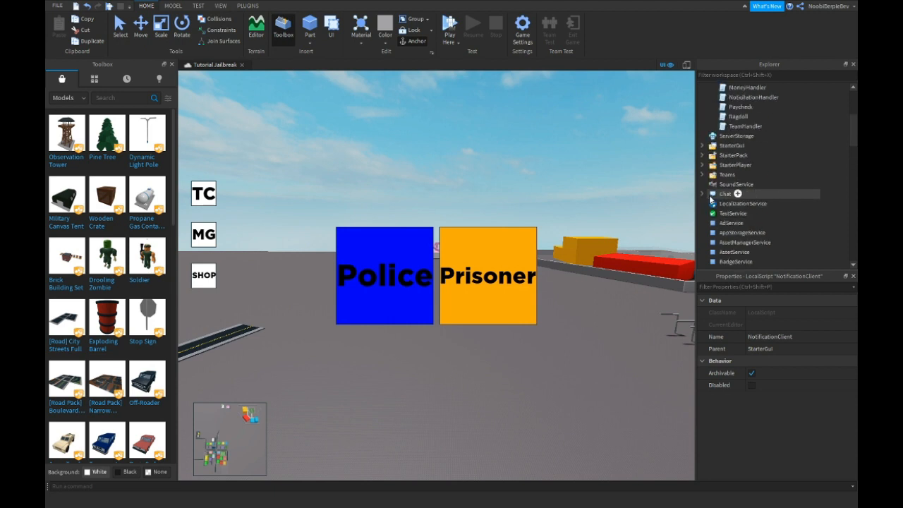
Expand ServerScriptService and open the Handler script, now espModuleHandler
click(702, 95)
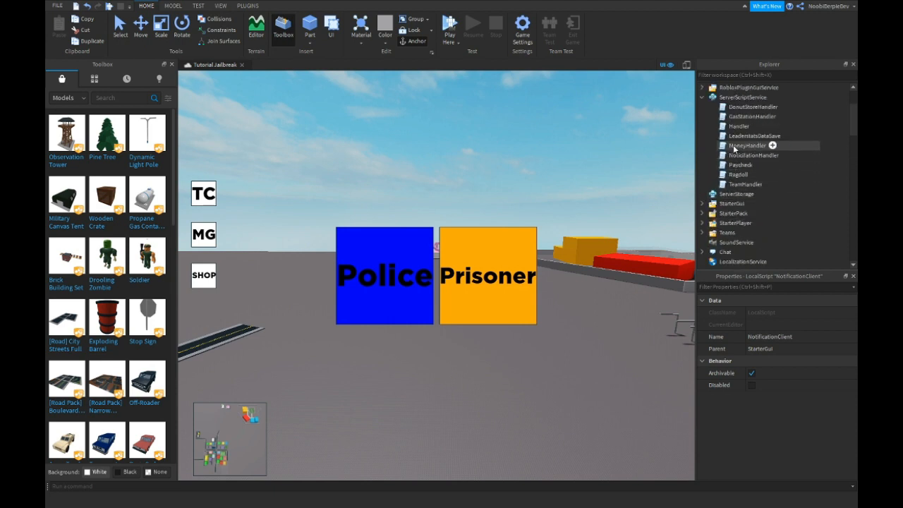
click(739, 126)
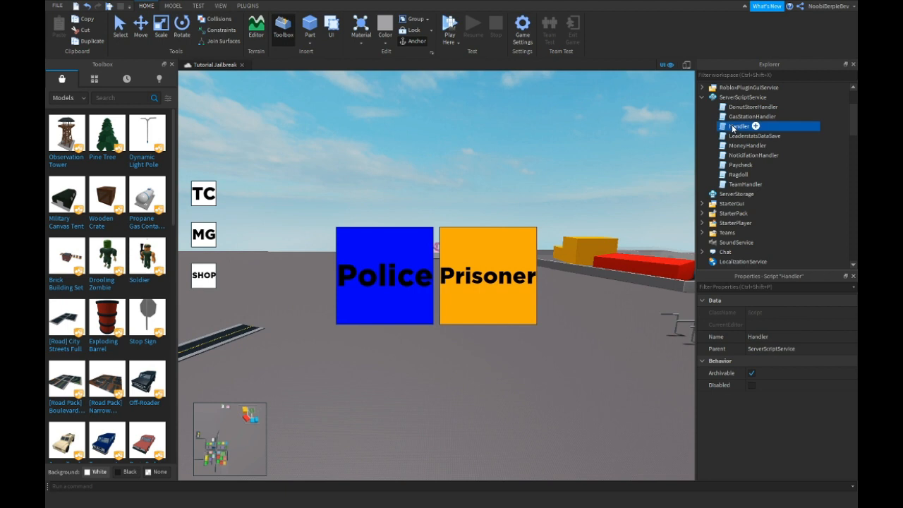
double_click(739, 126)
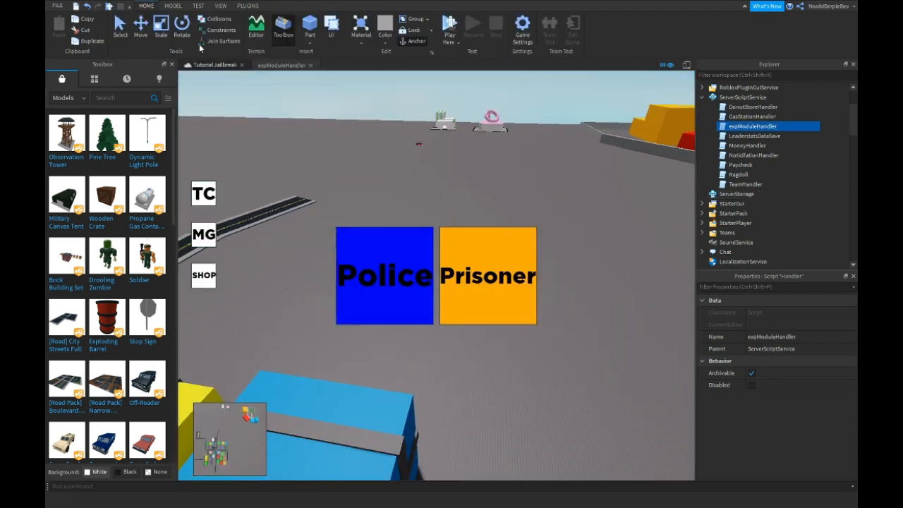
click(220, 5)
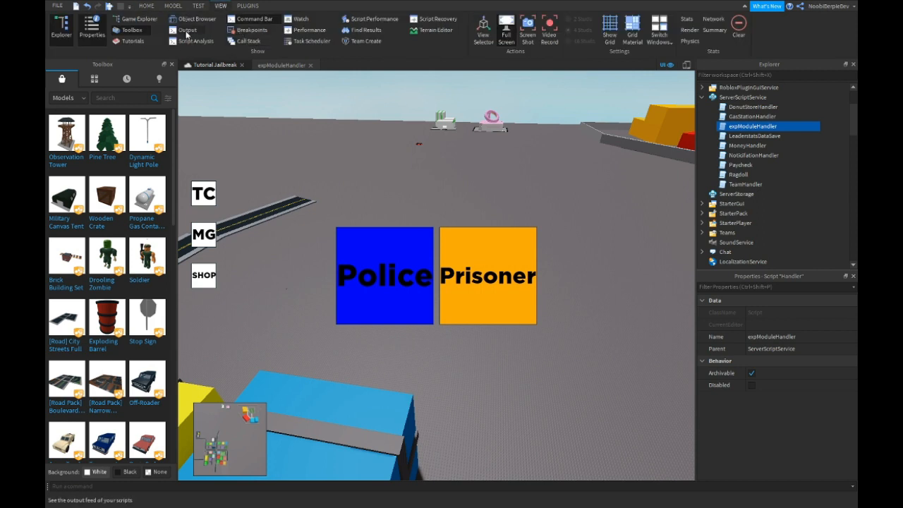
click(186, 30)
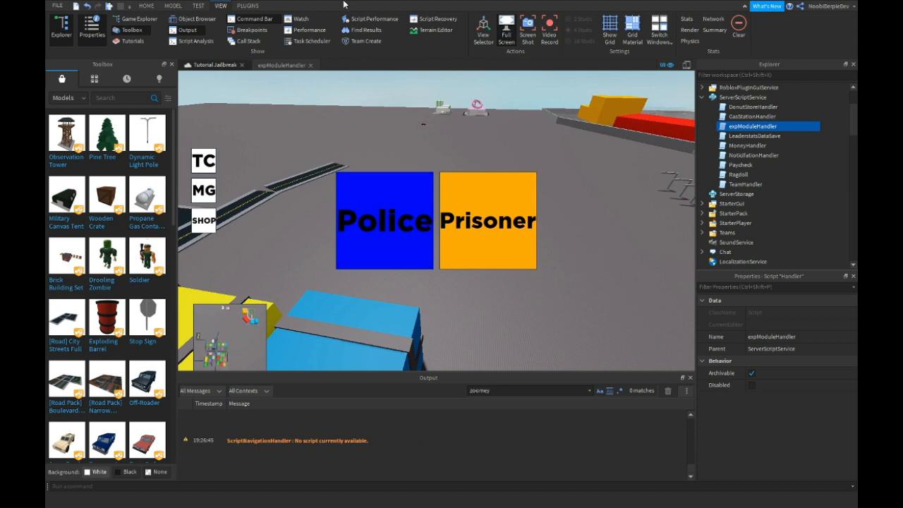
click(248, 6)
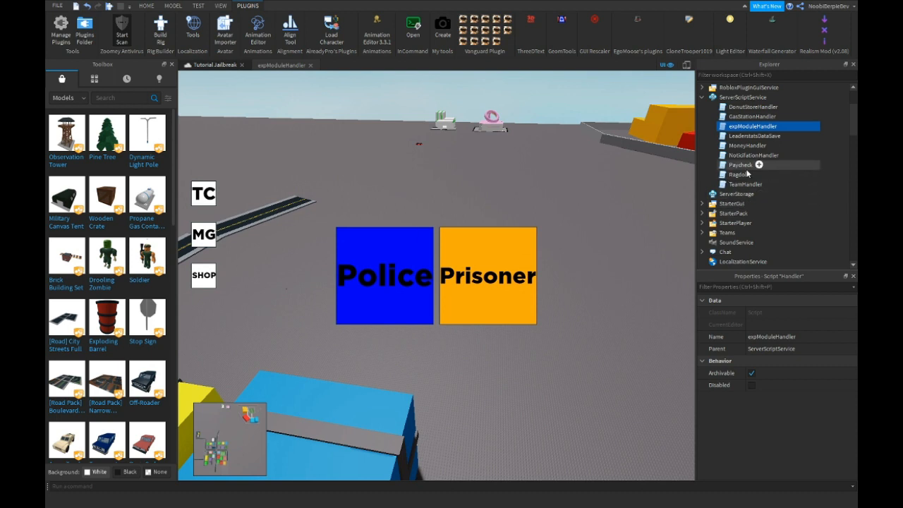
click(702, 96)
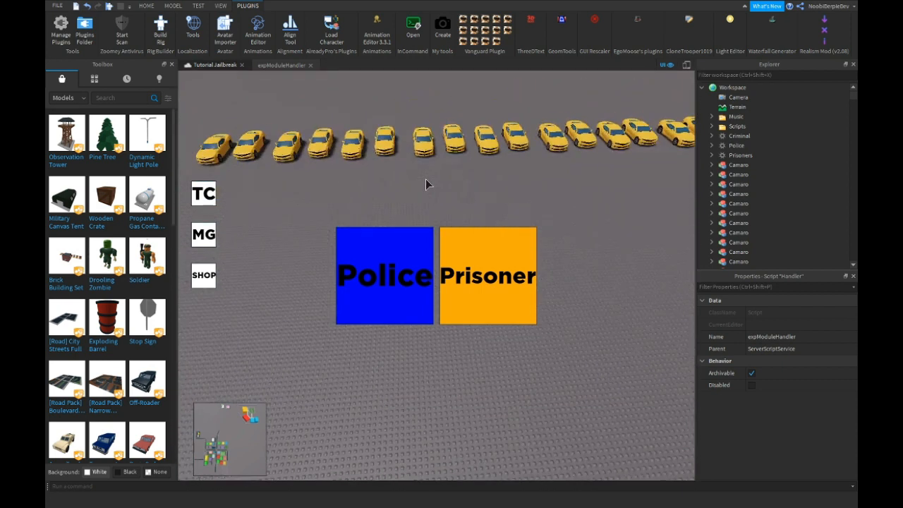
Review the Script under Music > Sound in Workspace and check its Disabled property
click(147, 5)
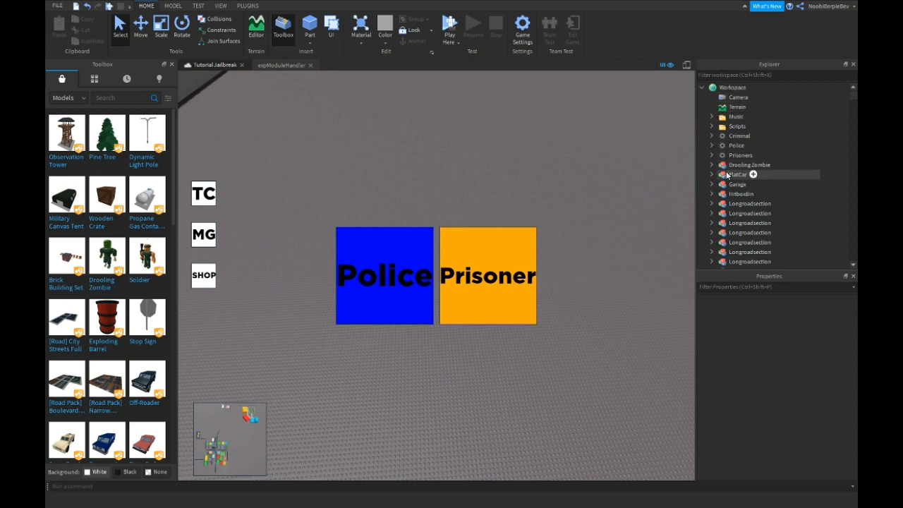
click(737, 175)
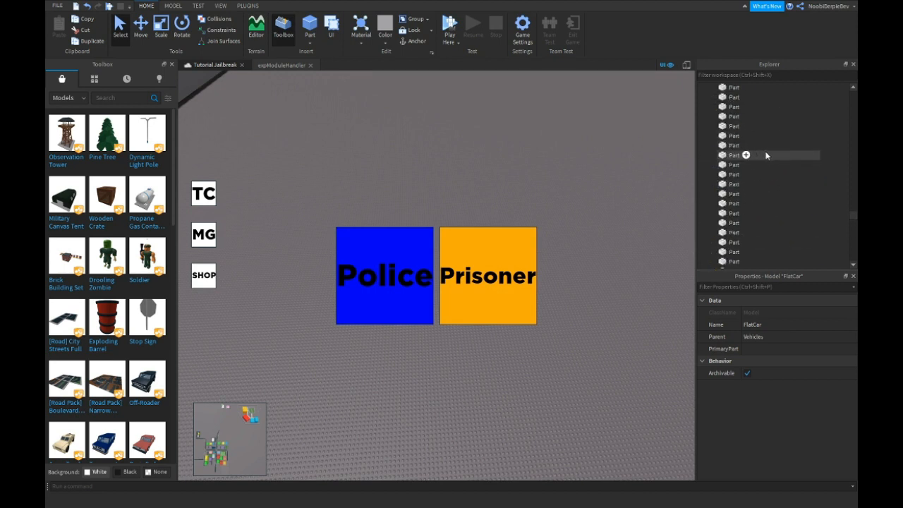
click(703, 87)
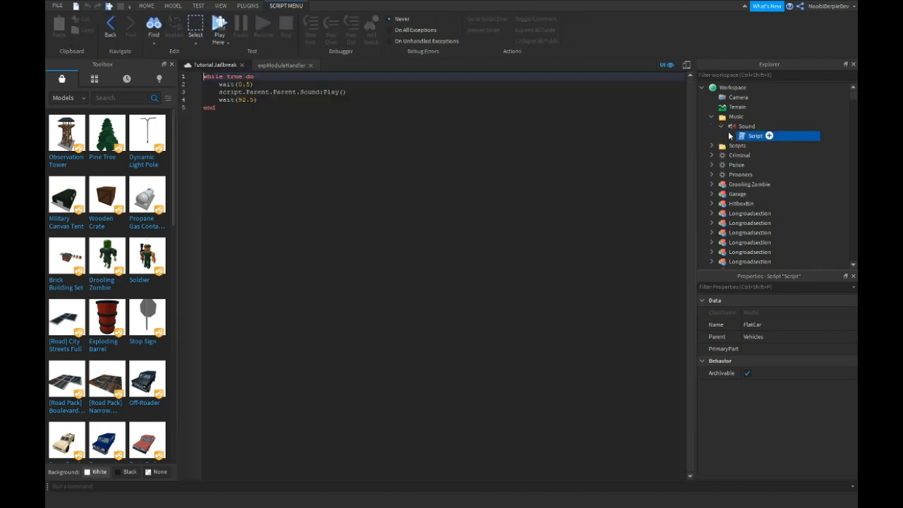
click(755, 136)
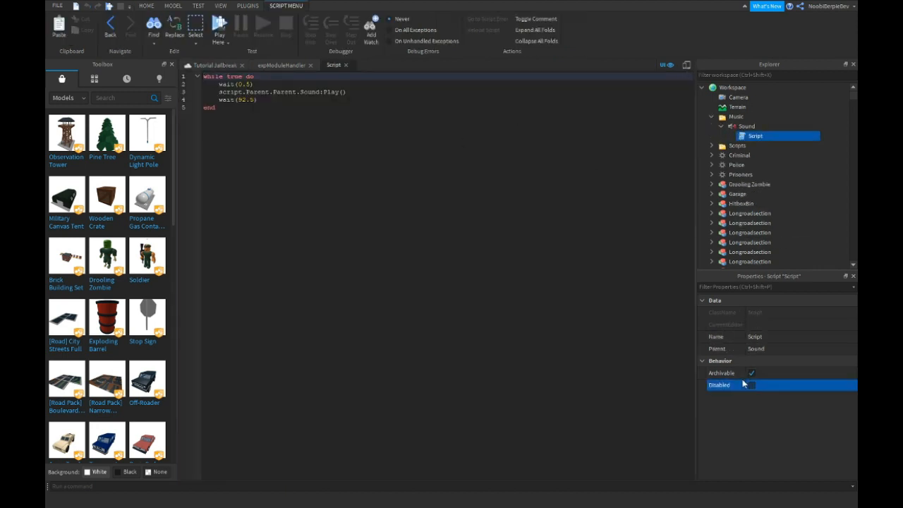
click(750, 383)
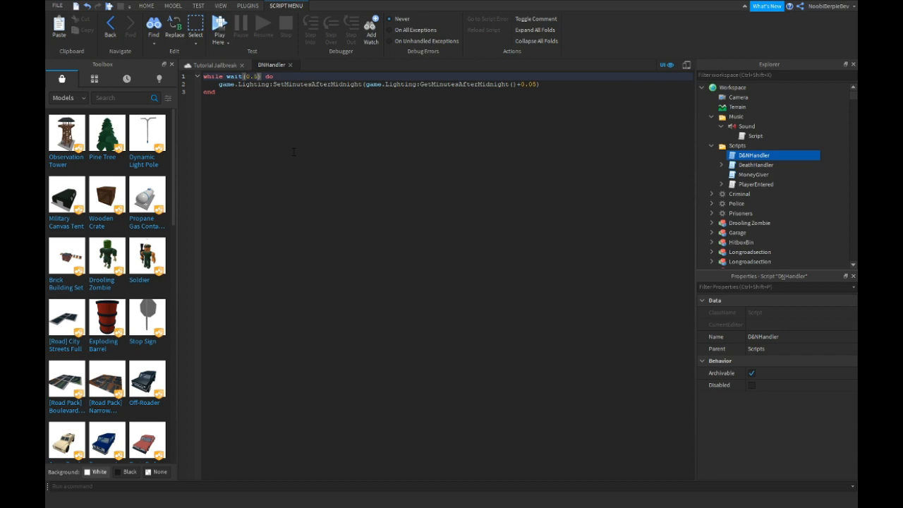
Review the DNHandler day-night script in the Scripts folder and return to the scene
text(1)
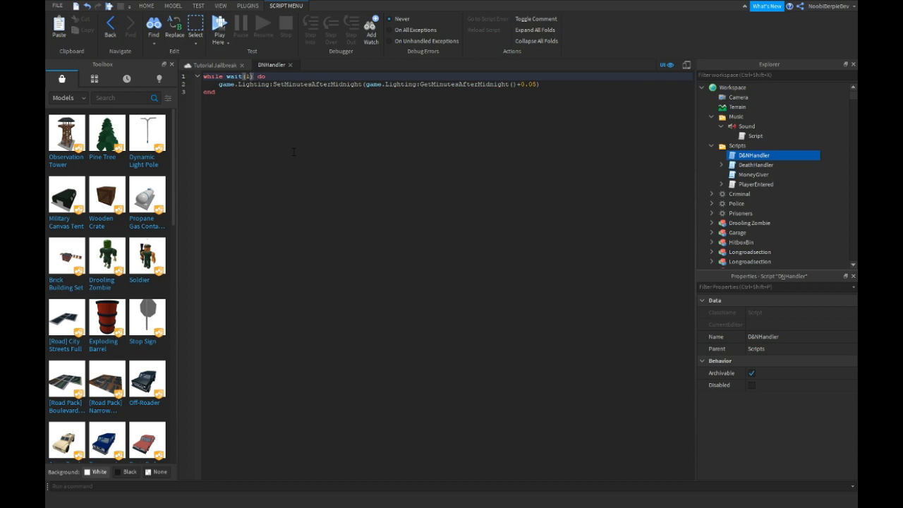
click(147, 5)
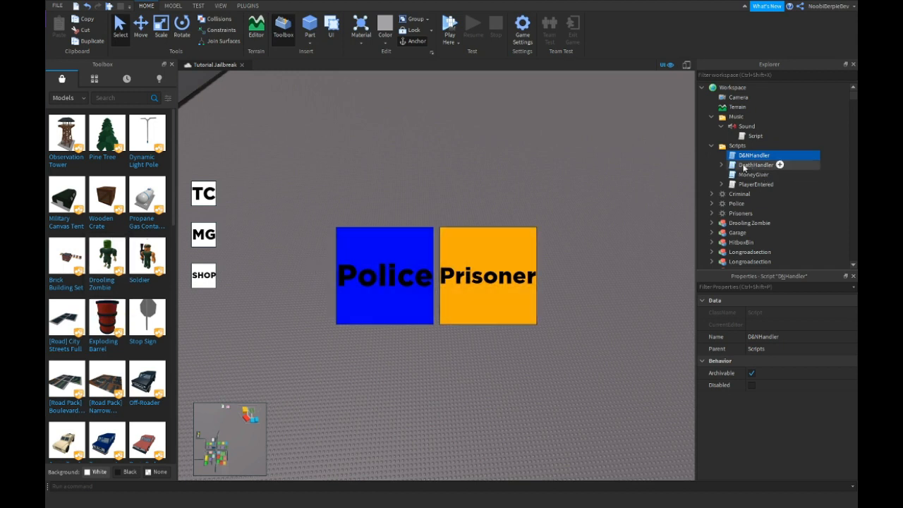
Review the DeathHandler script, previewing its DeathSound, then the PlayerEntered script
double_click(755, 163)
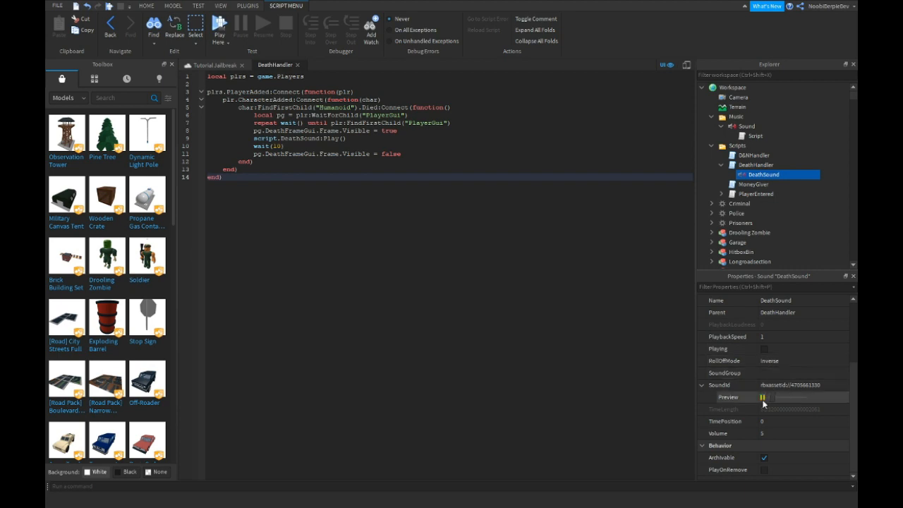
click(763, 396)
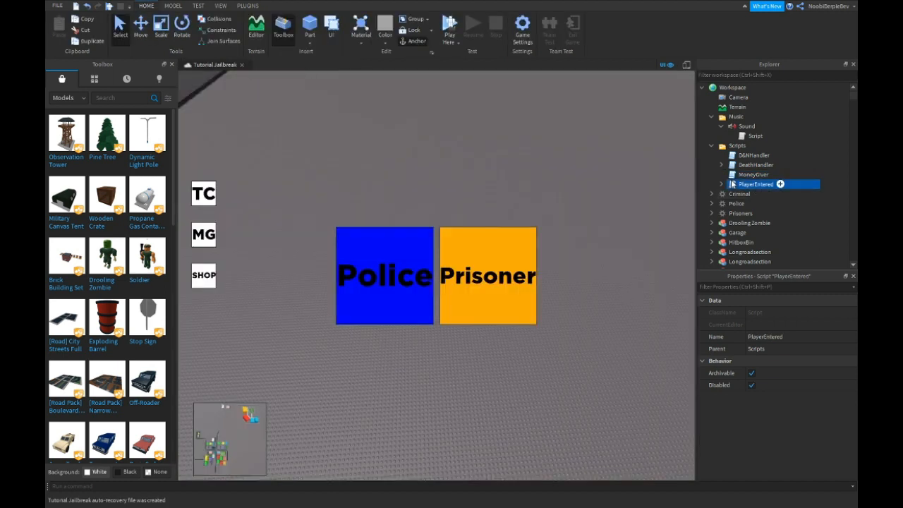
double_click(755, 183)
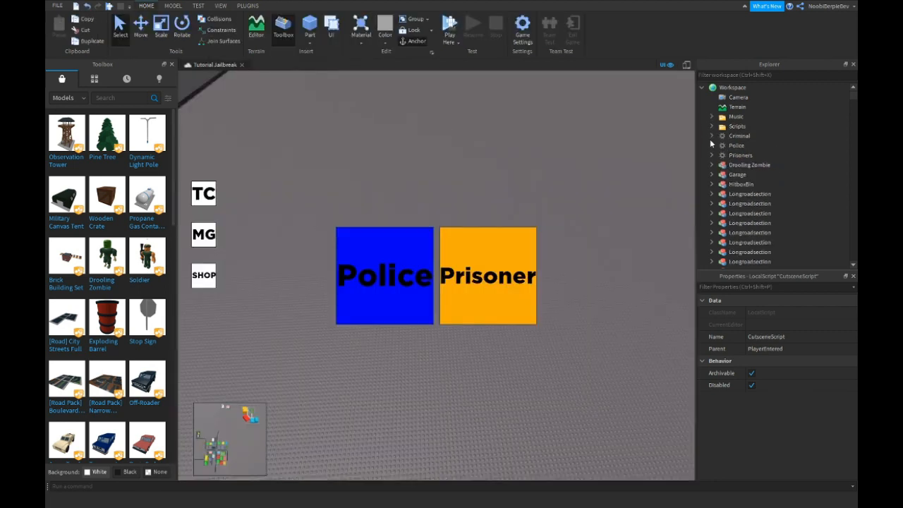
Expand the Police folder and show the Police spawn location's properties
click(711, 145)
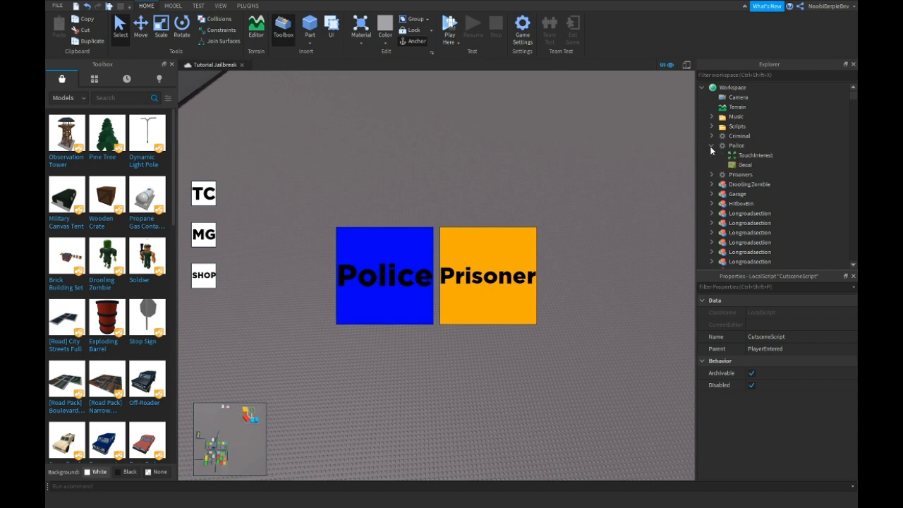
click(736, 143)
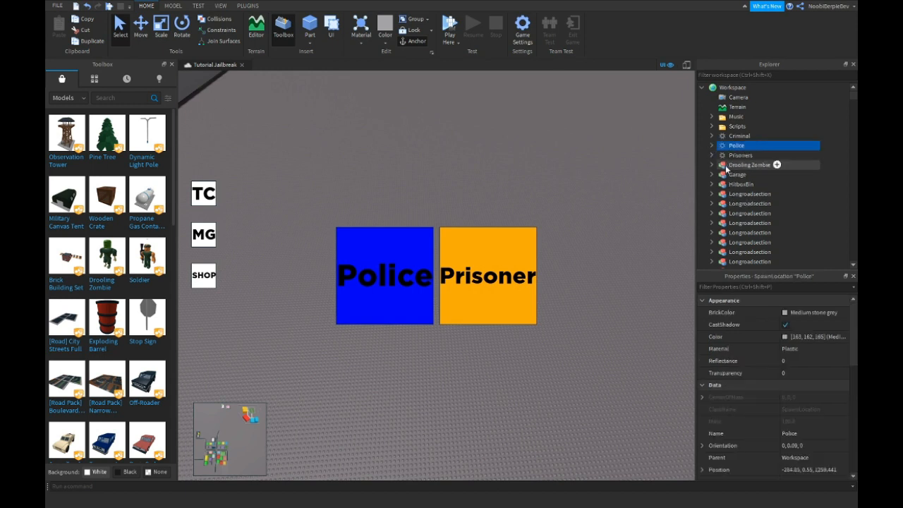
scroll(down, 3)
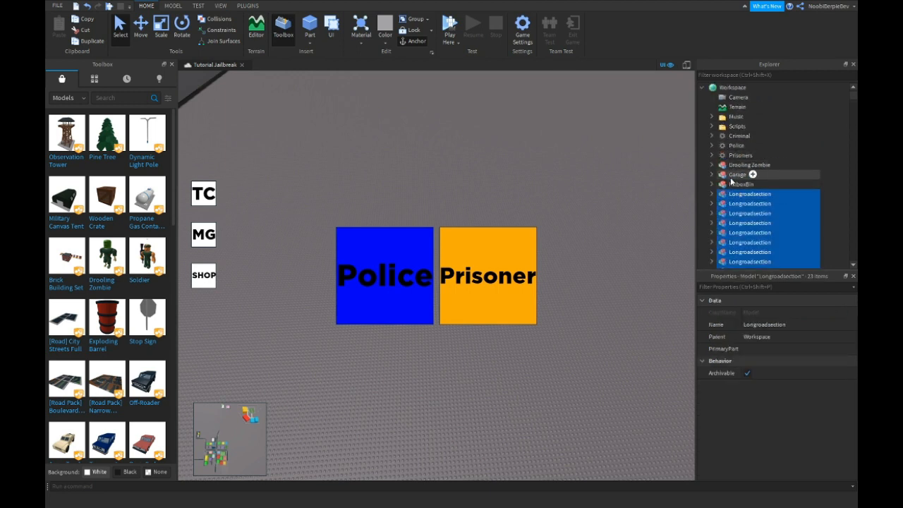
click(749, 163)
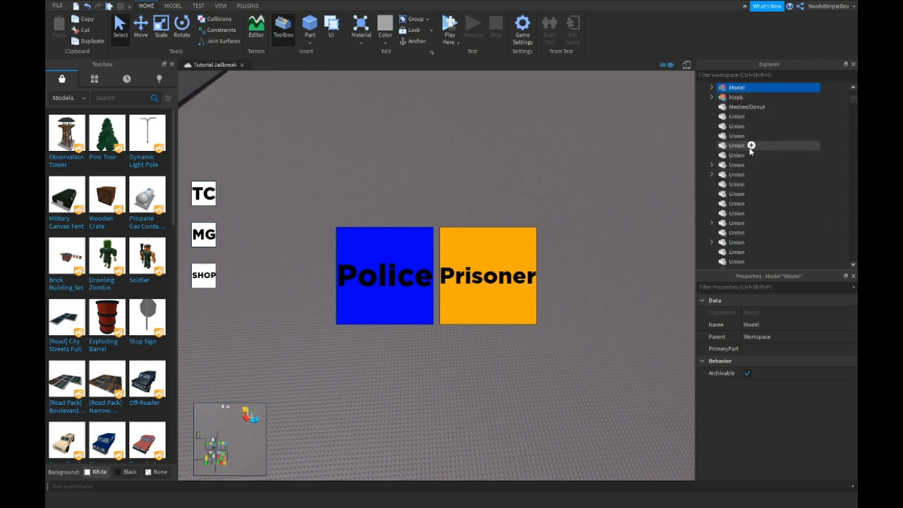
scroll(down, 3)
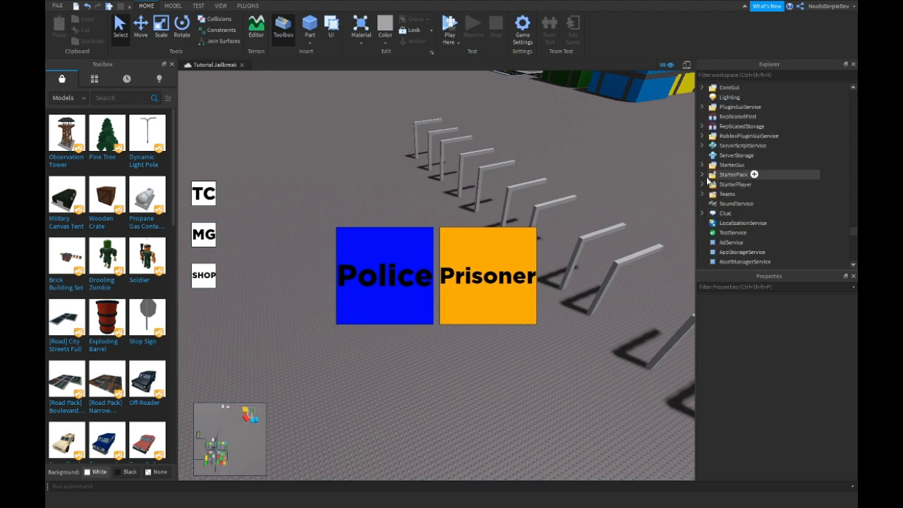
Review the LookAngle, Punch and AntiExploit LocalScripts under StarterPlayer
click(702, 184)
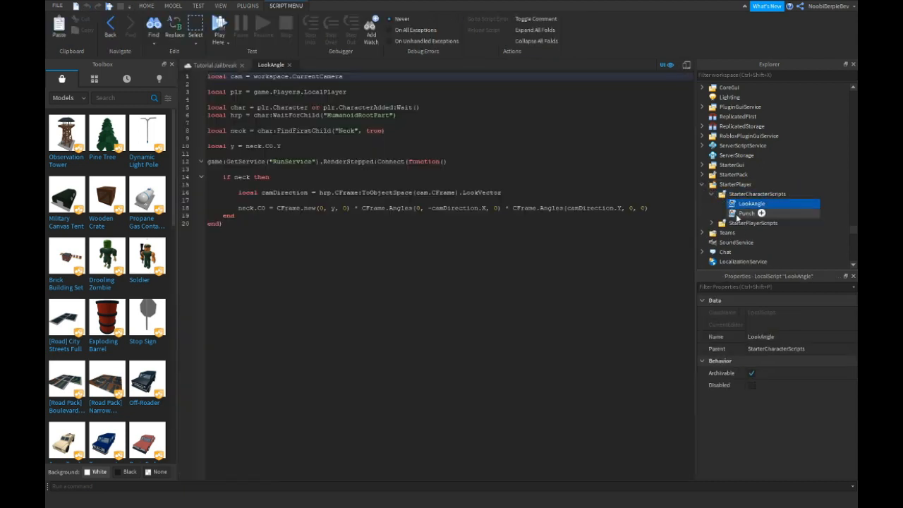
click(746, 213)
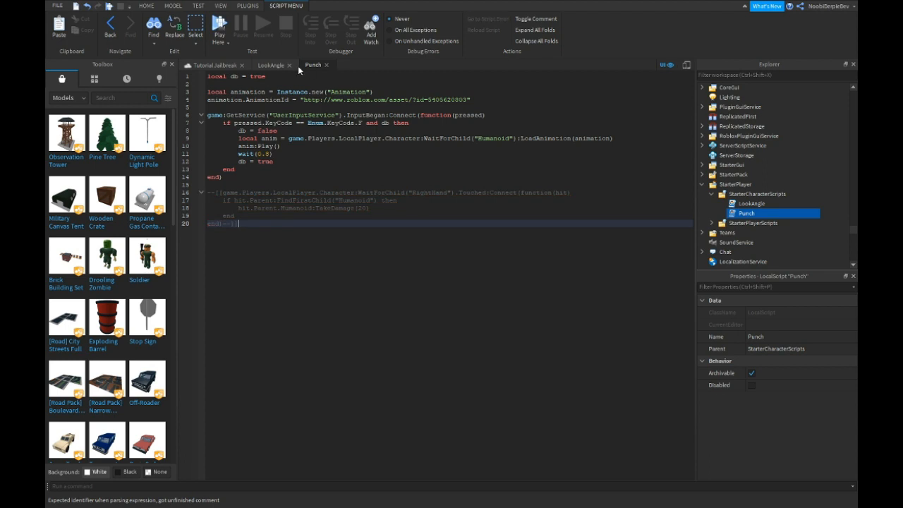
click(271, 65)
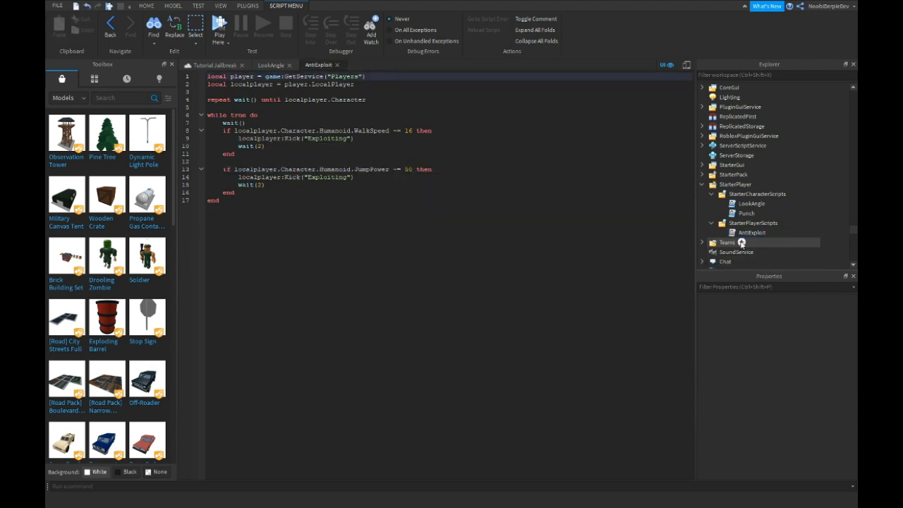
click(750, 231)
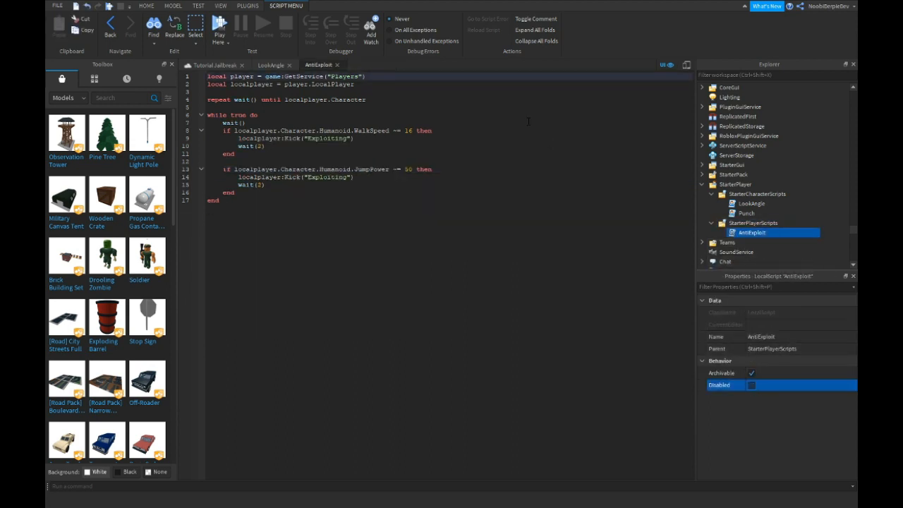
click(270, 65)
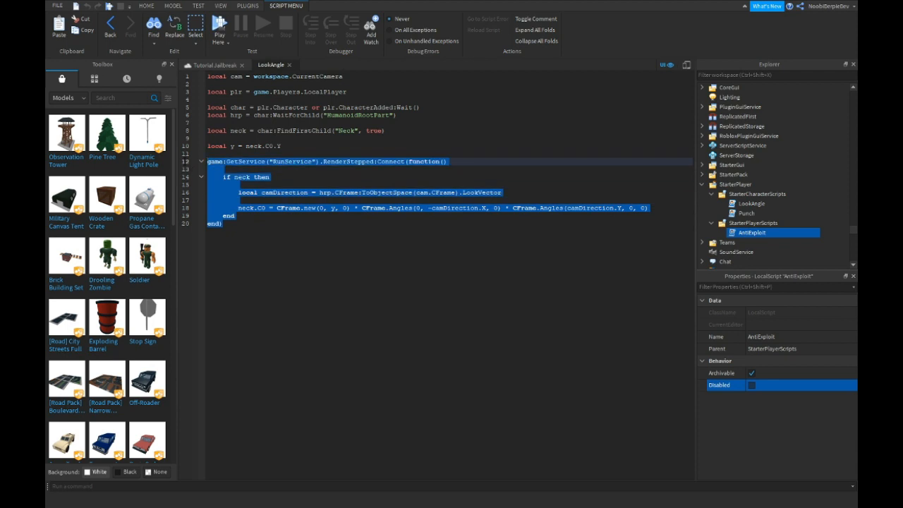
Duplicate LookAngle's RenderStepped neck-rotation block and edit its angle value
key(Ctrl+v)
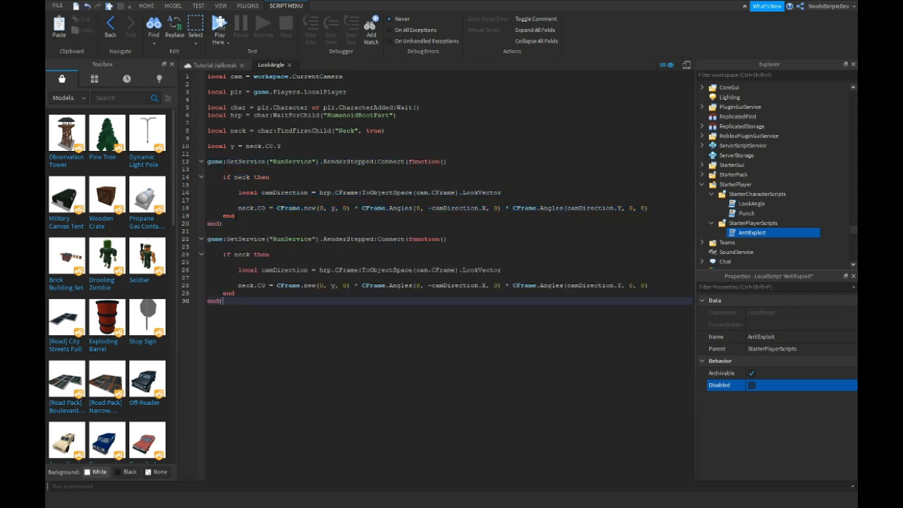
text(12)
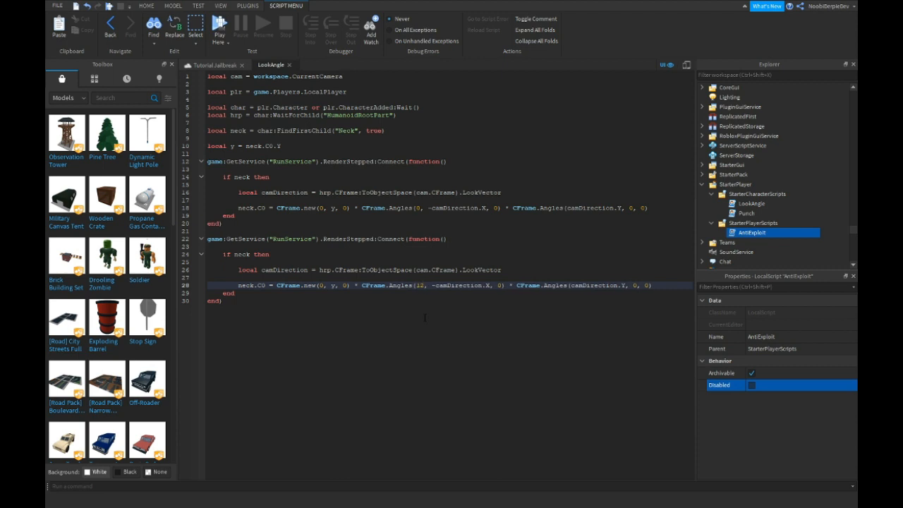
text(1)
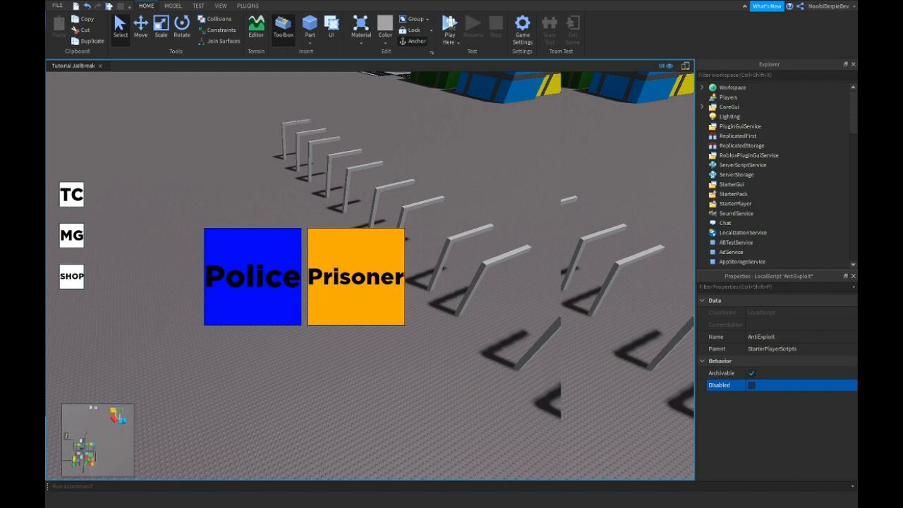
Start a playtest and check the Developer Console's Server log
click(448, 27)
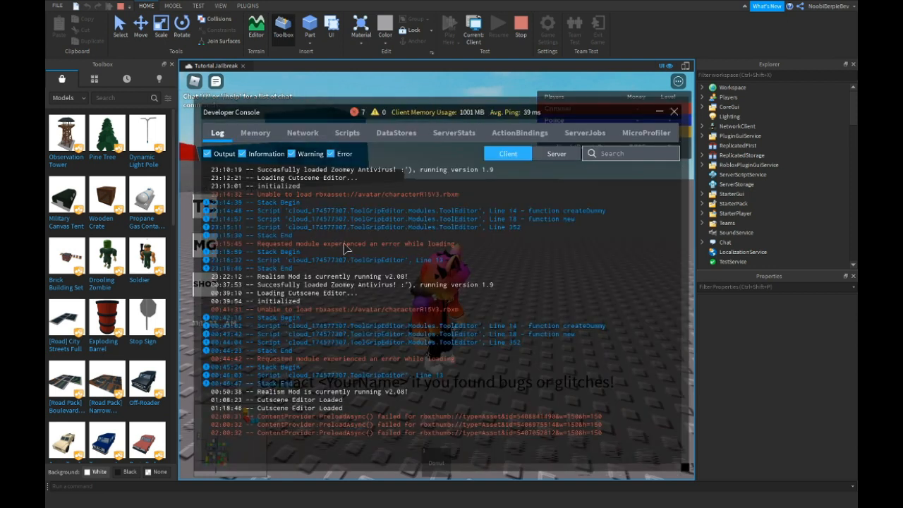
mouse_move(267, 443)
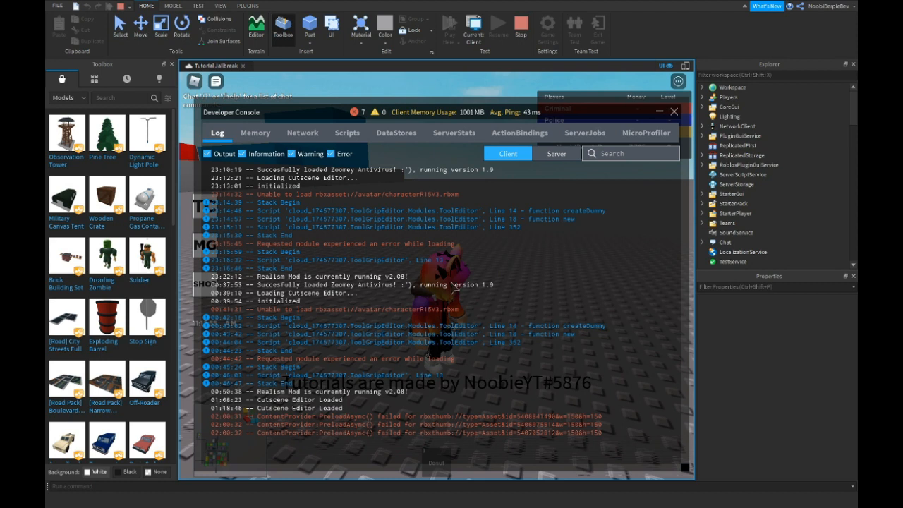
click(556, 153)
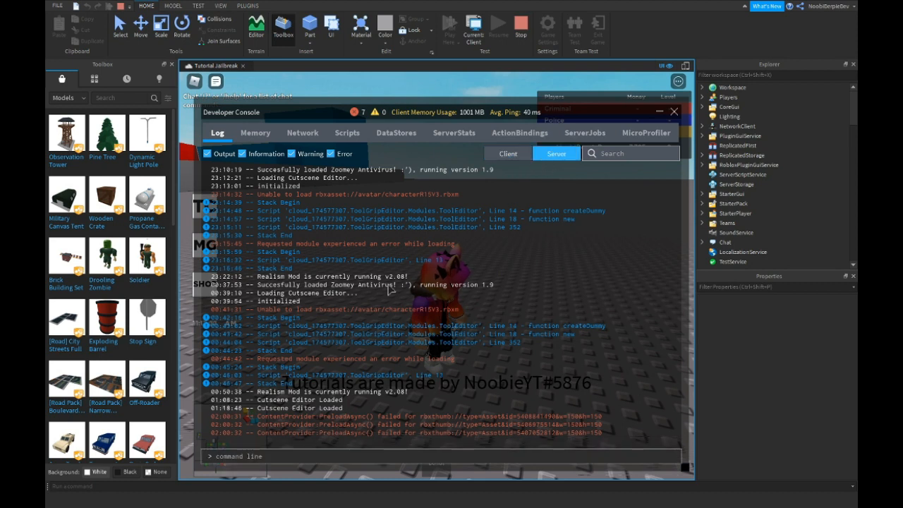
click(671, 111)
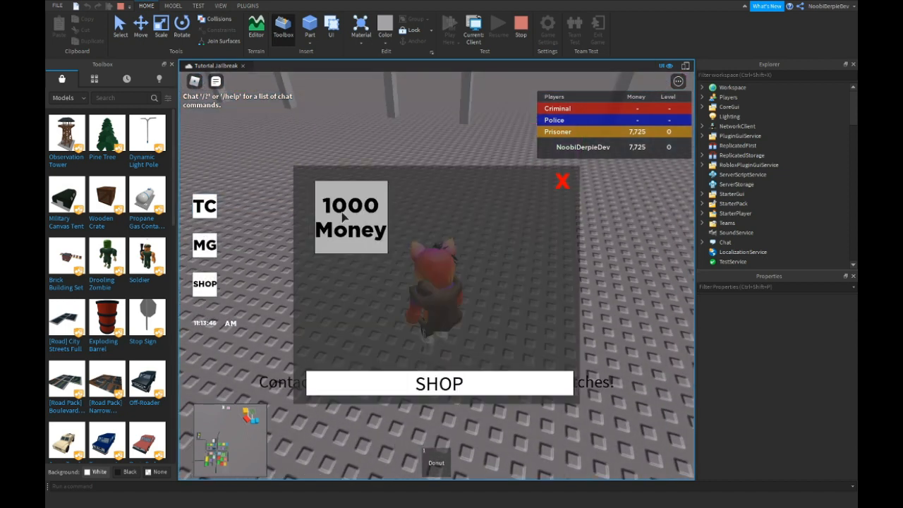
Buy the 1000 Money product in the SHOP, raising Money from 7,725 to 8,725
click(349, 217)
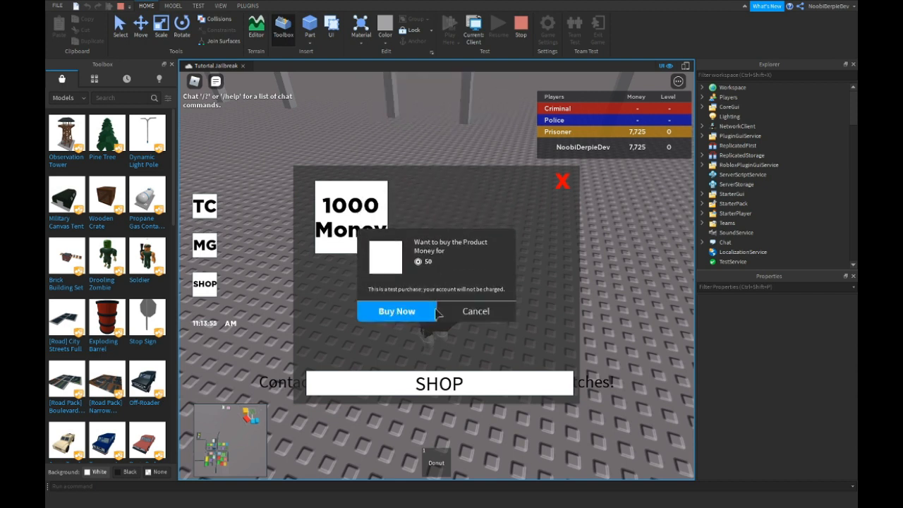
click(395, 312)
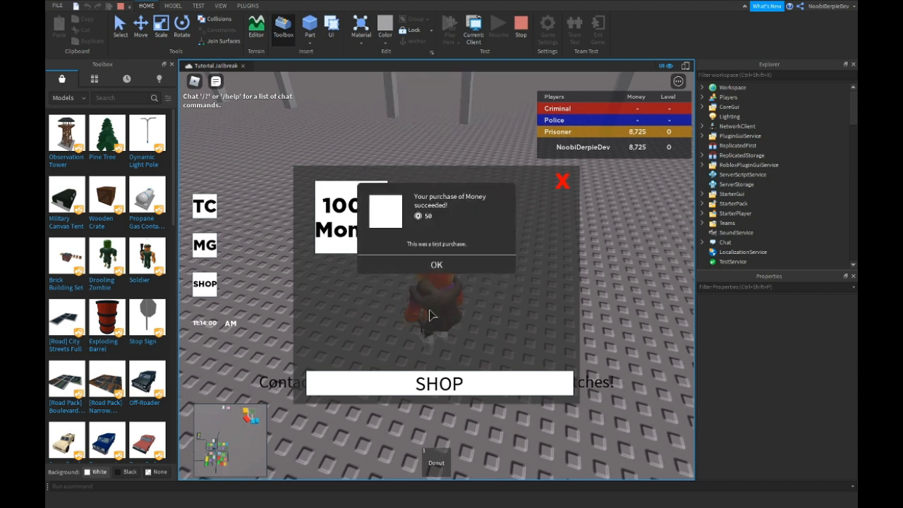
click(436, 265)
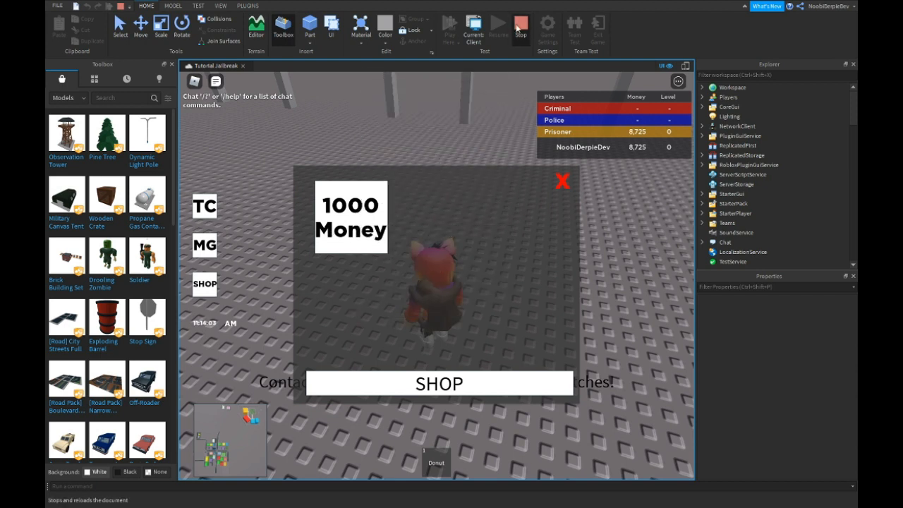
mouse_move(676, 164)
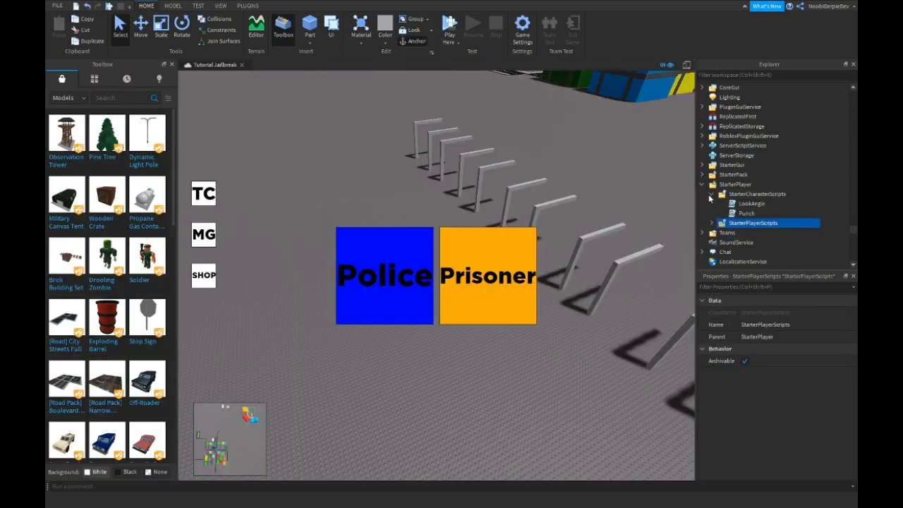
Add an elseif receiptInfo.ProductId == 346134813 branch to MoneyHandler's ProcessReceipt
click(702, 146)
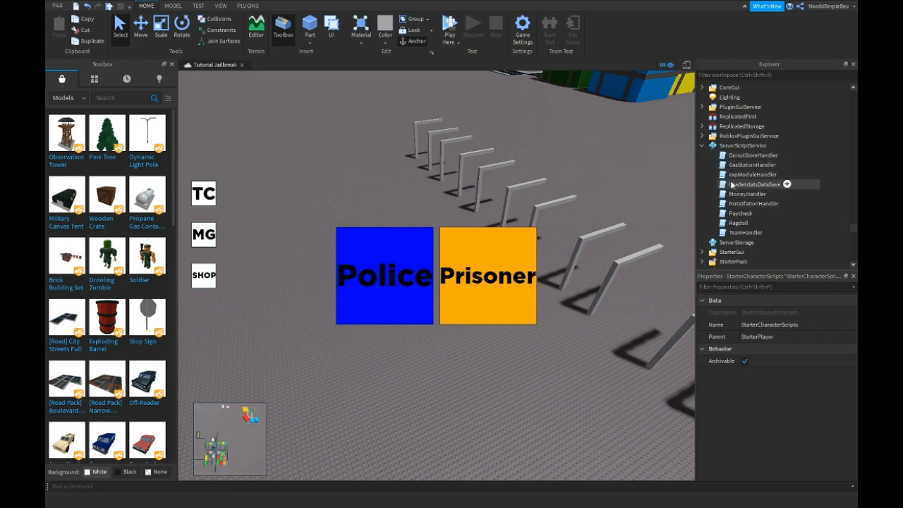
double_click(746, 193)
text(elseif)
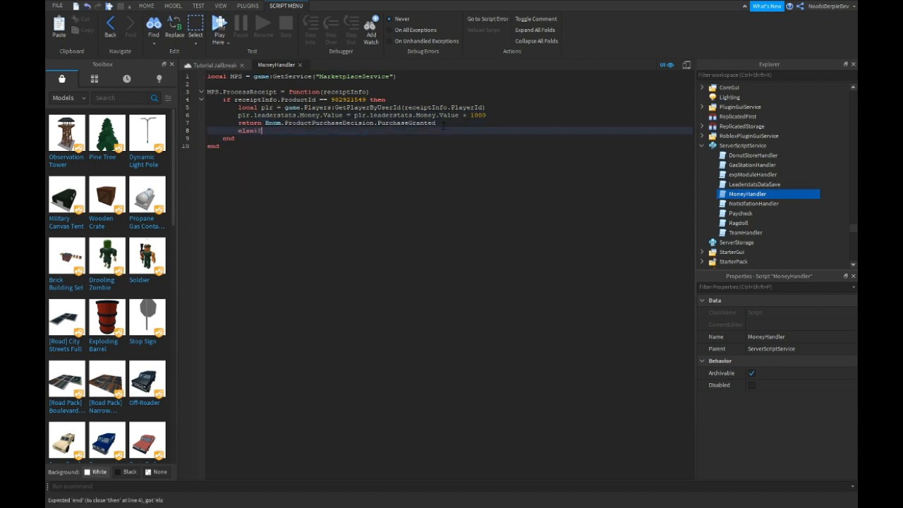
text(receiptinfo.ProductId == "YOUR_D)
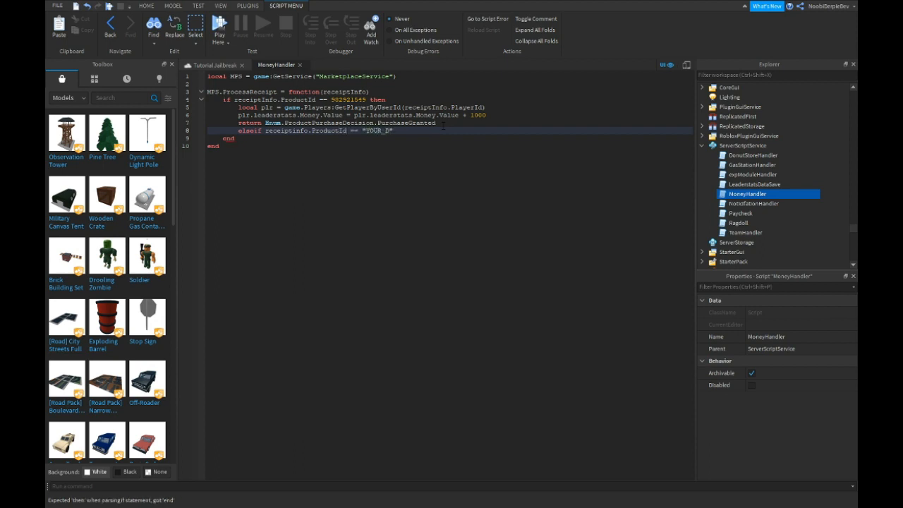
text(I)
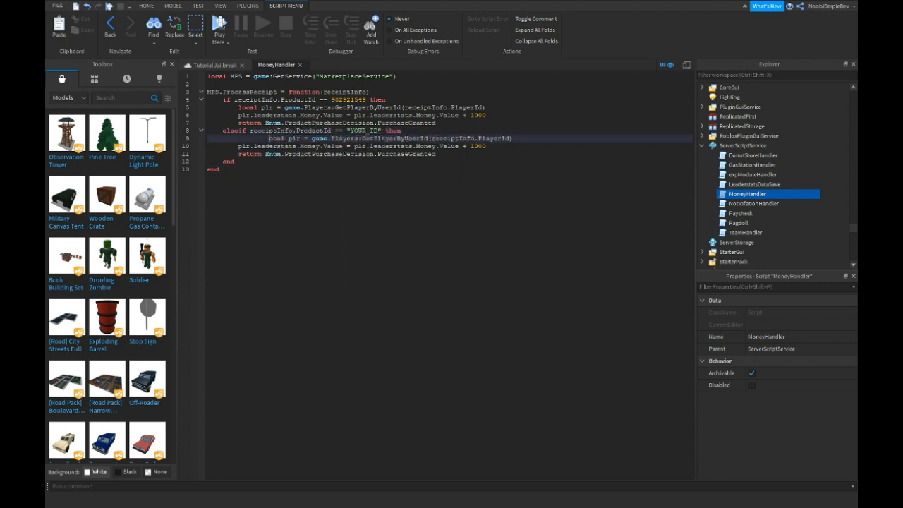
text(346134813)
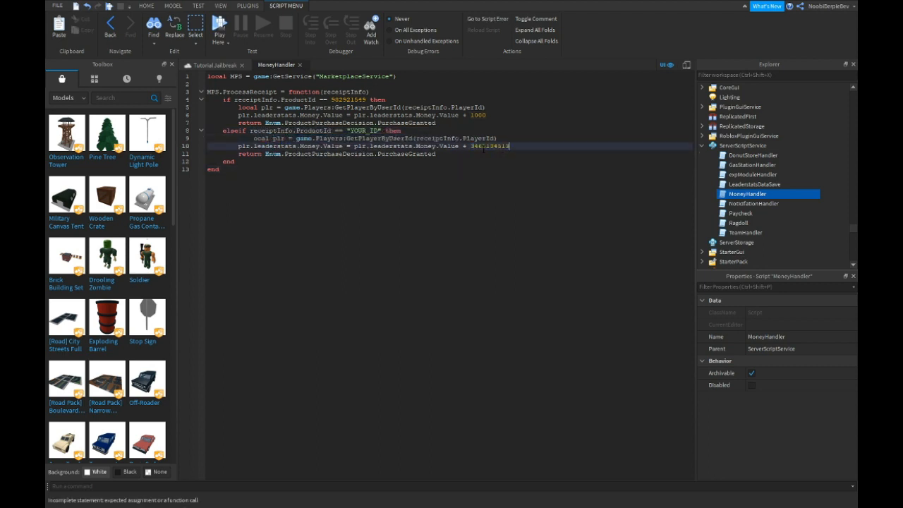